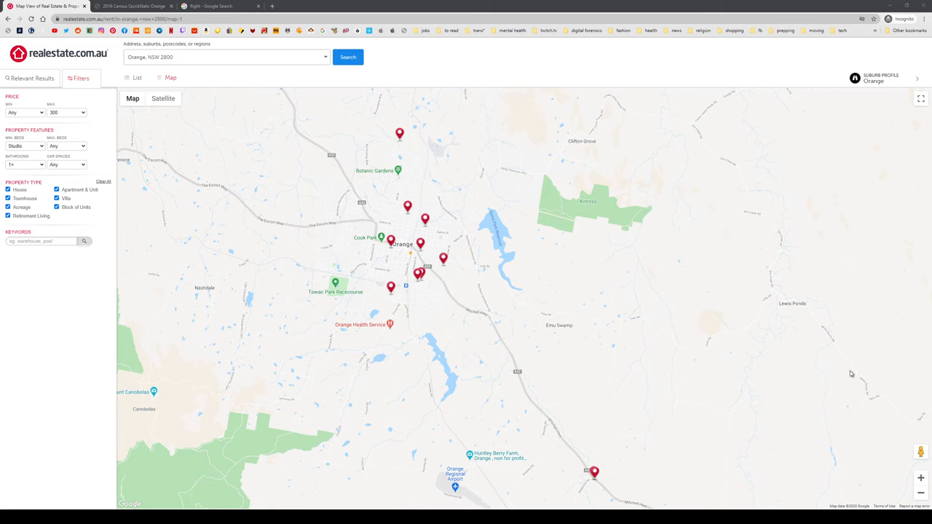
mouse_move(841, 375)
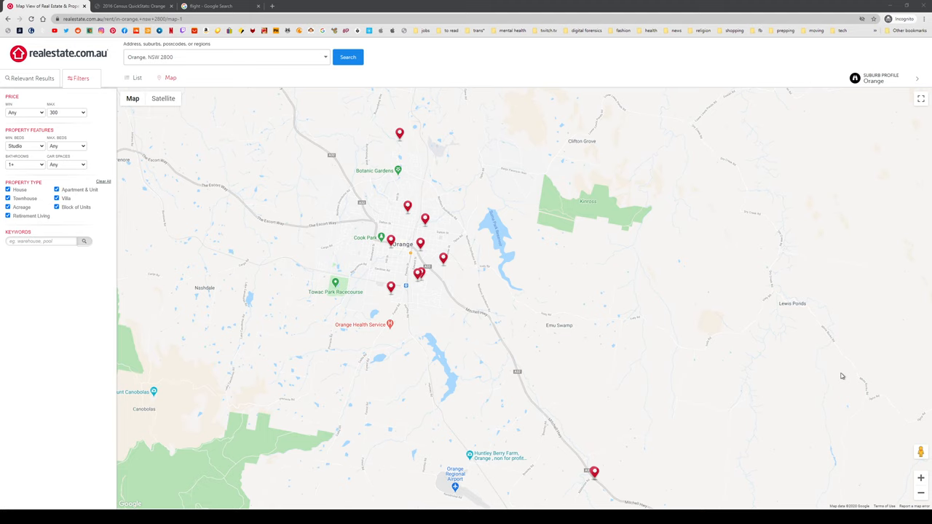
mouse_move(823, 375)
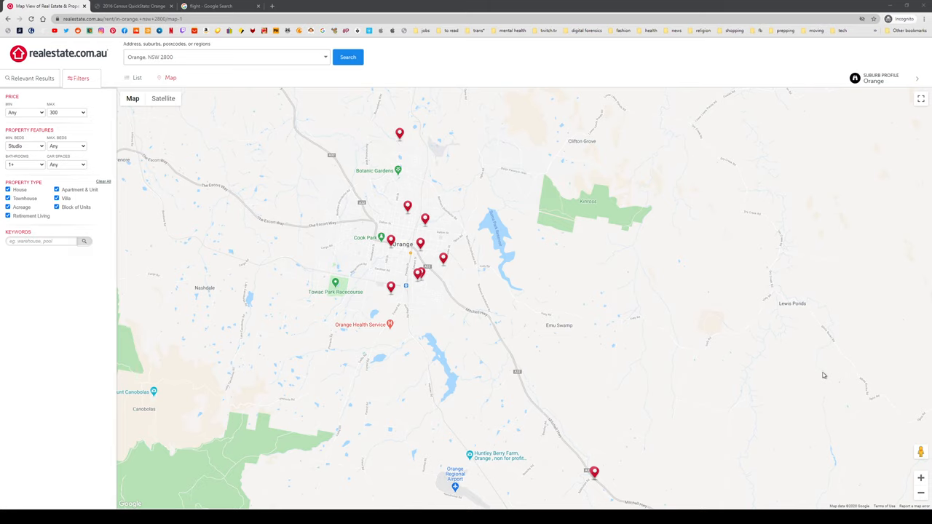
mouse_move(190, 501)
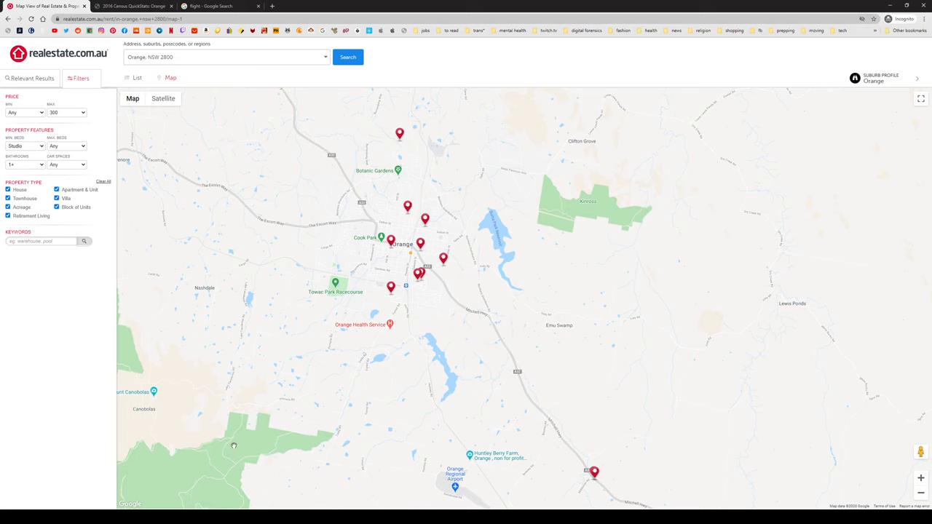
mouse_move(278, 392)
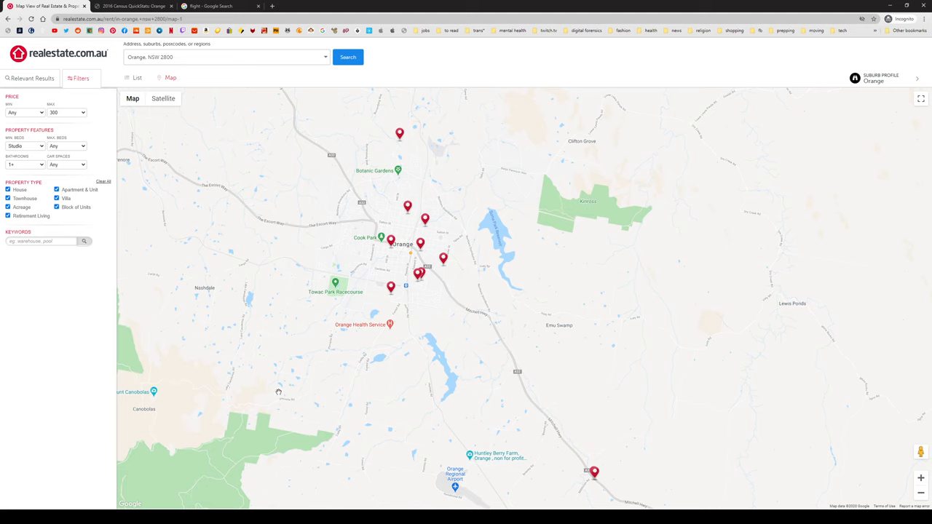
mouse_move(290, 303)
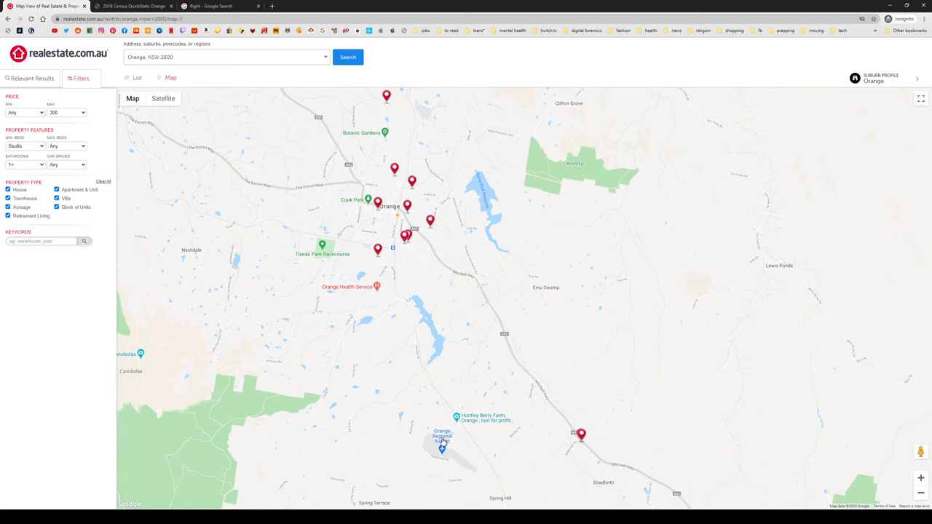
Zoom in on southern Orange and open the $290 unit at 4/126 McLachlan Street.
left_click(443, 450)
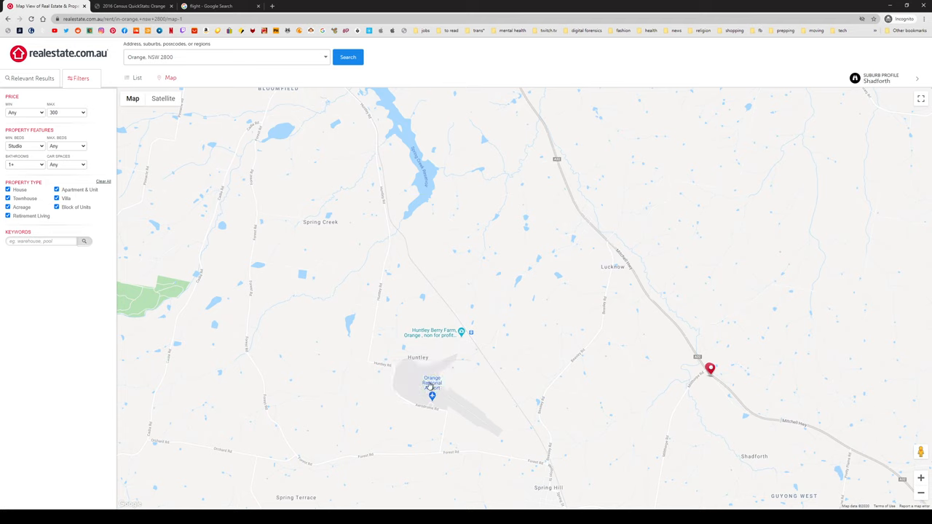
mouse_move(398, 388)
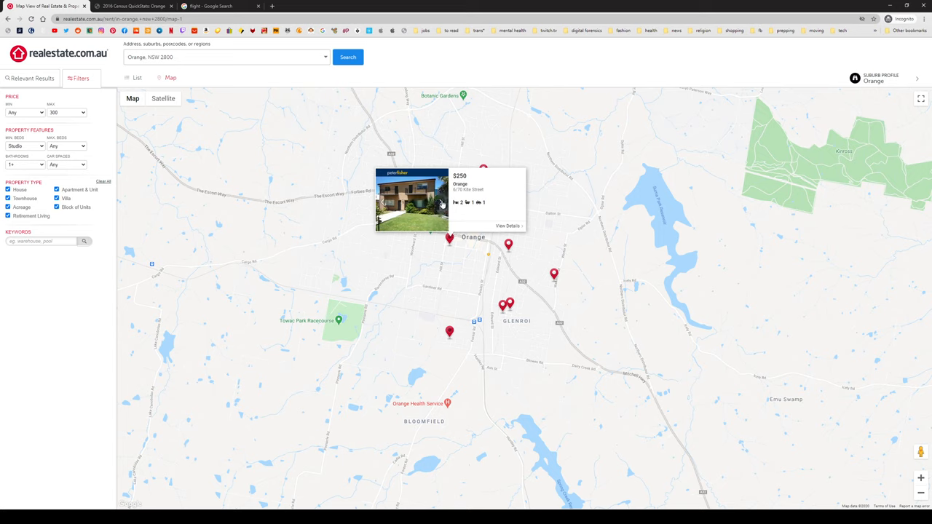
left_click(440, 202)
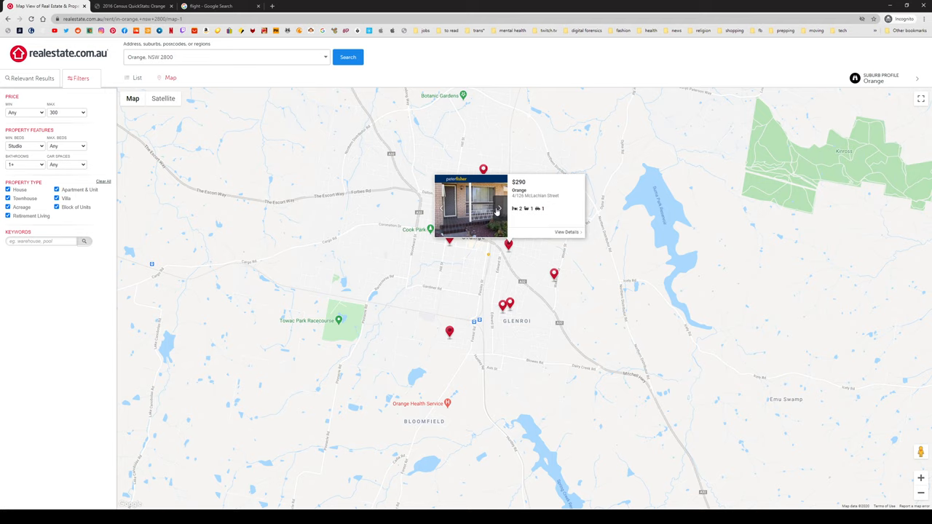
left_click(502, 207)
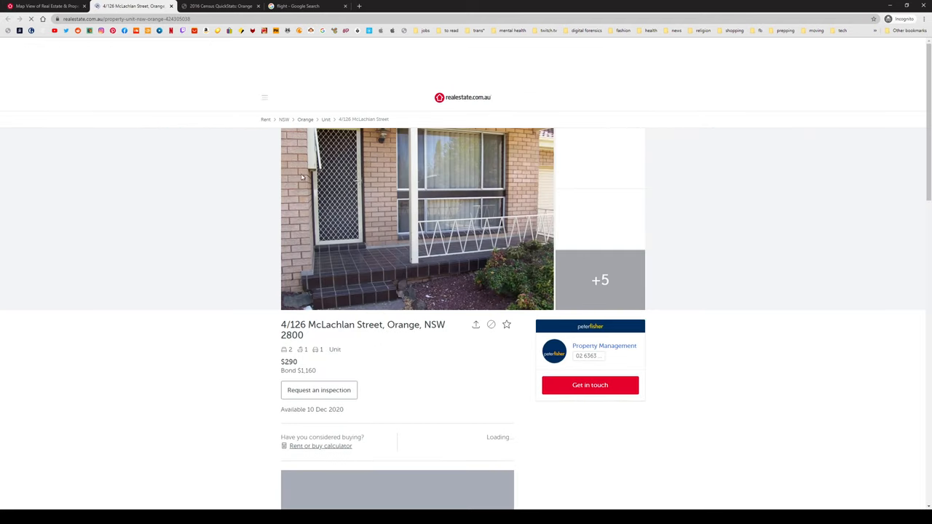
left_click(415, 218)
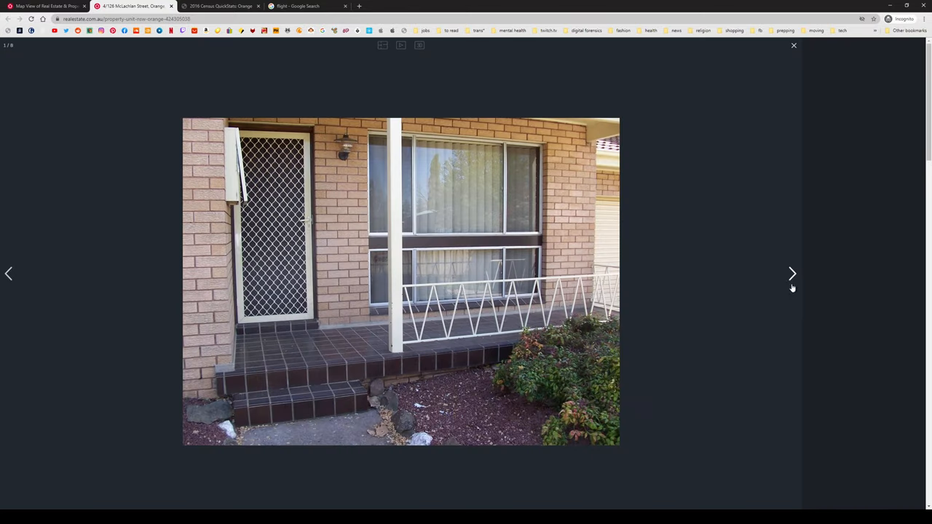
left_click(792, 274)
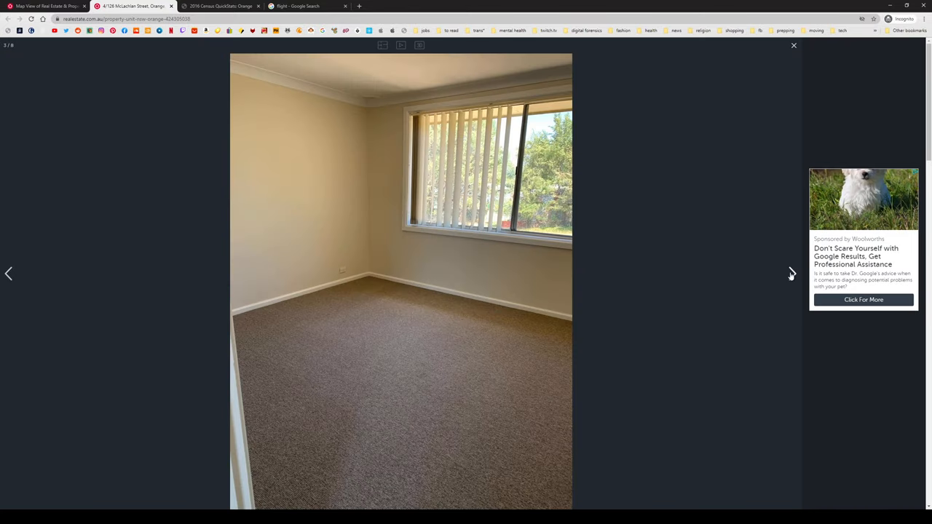
left_click(792, 274)
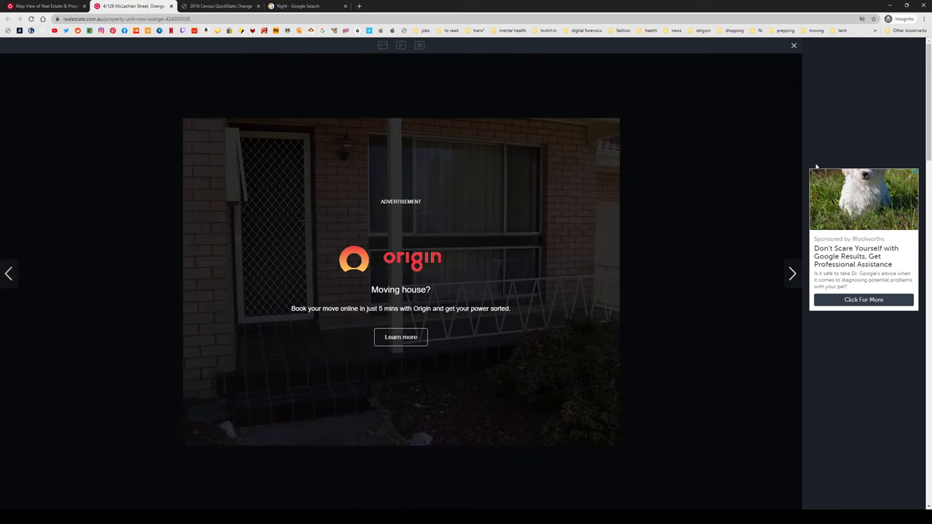
left_click(793, 45)
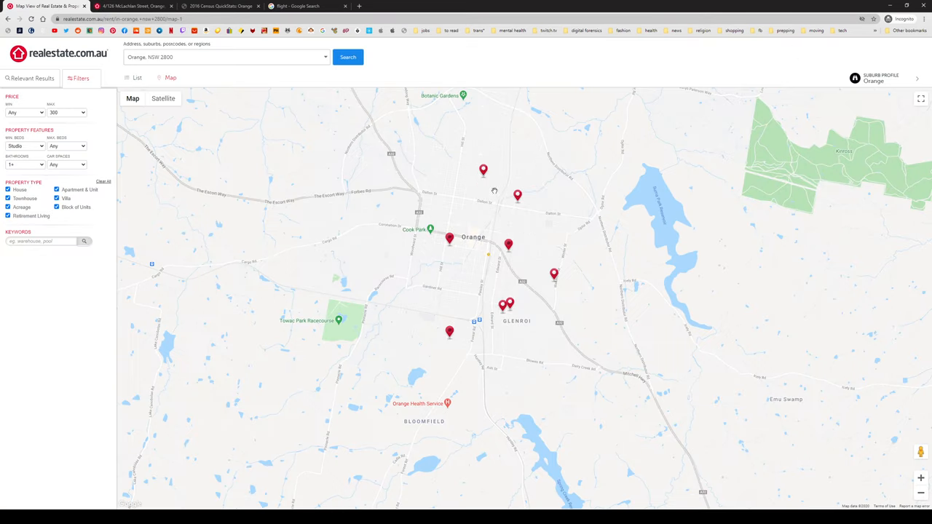
Preview the Margaret Street and Dalton Street pin photos, then open the $300 Dalton Street gallery.
left_click(482, 170)
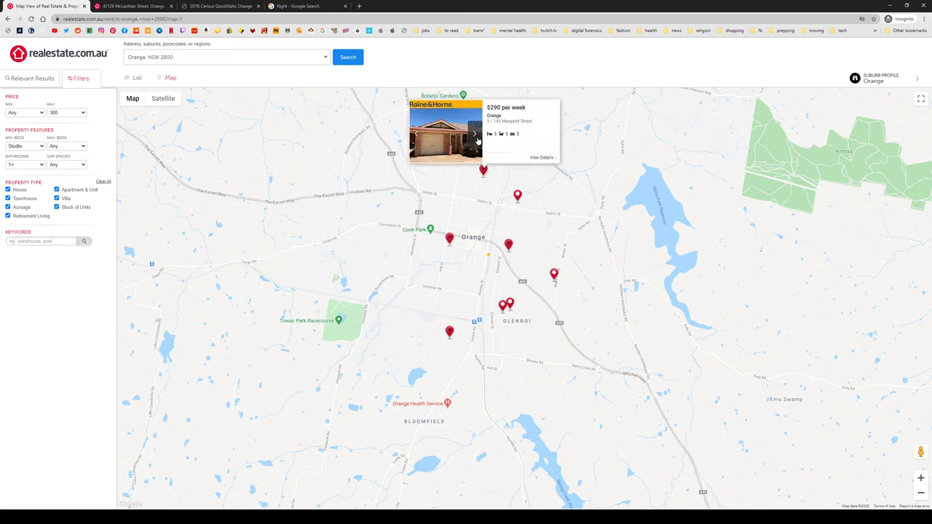
left_click(474, 134)
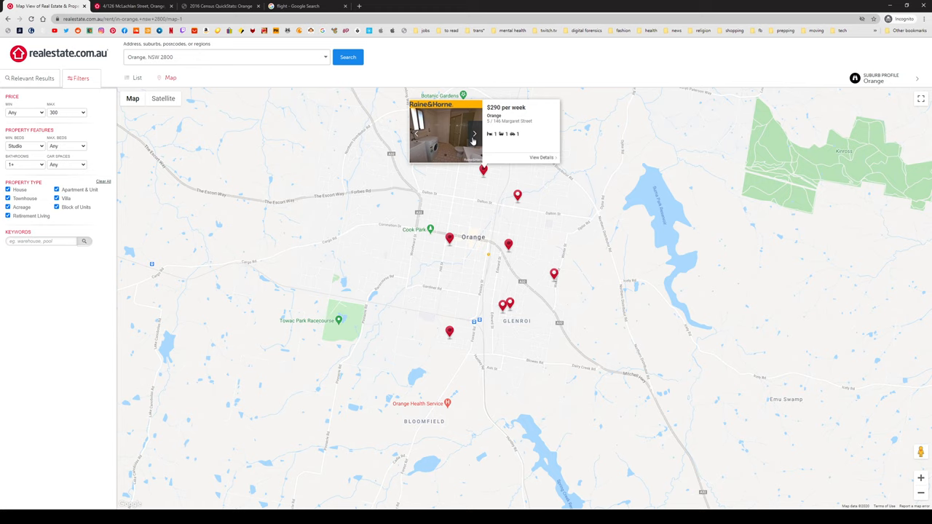
left_click(473, 133)
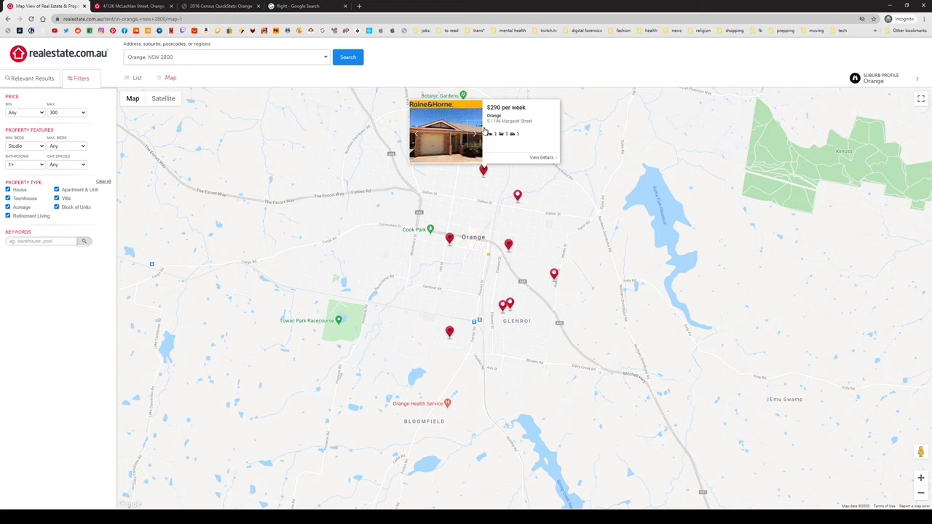
left_click(518, 195)
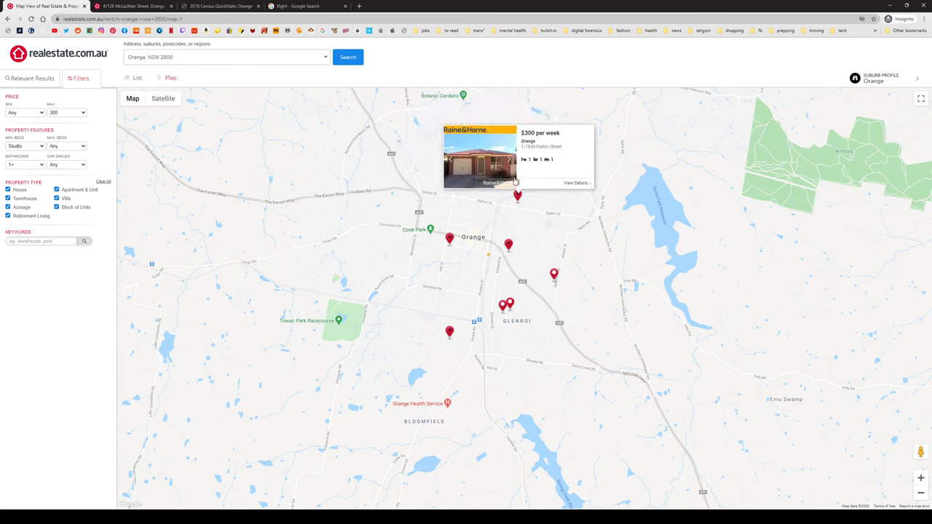
left_click(509, 159)
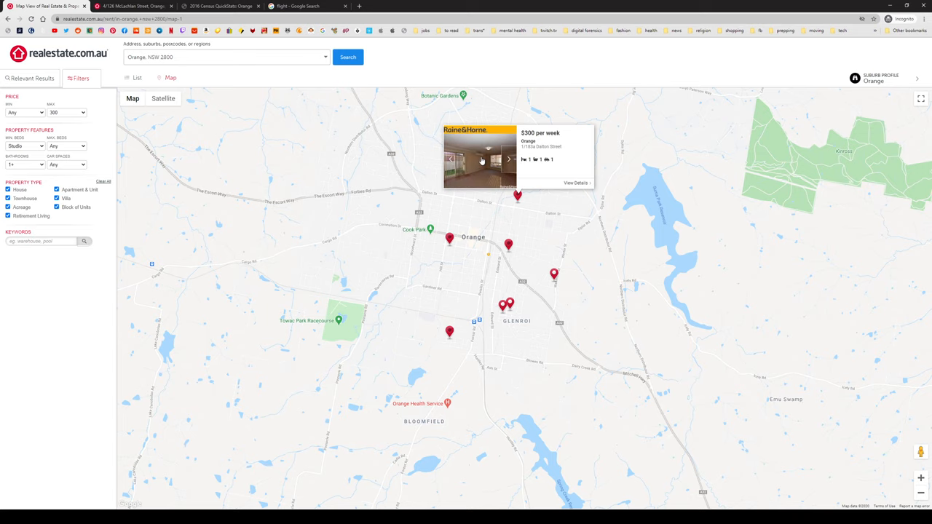
left_click(575, 182)
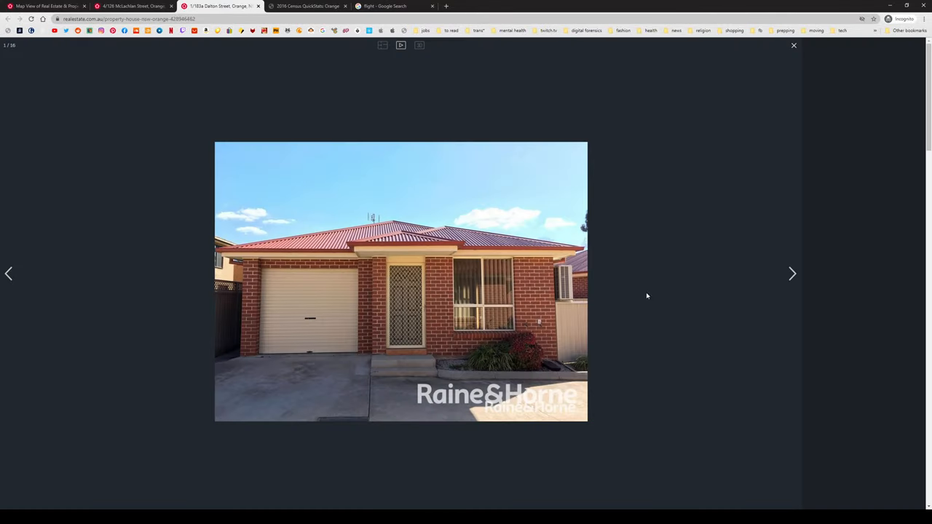
View all 16 photos of the 1/183a Dalton Street house, close the gallery, and return to the map.
left_click(792, 273)
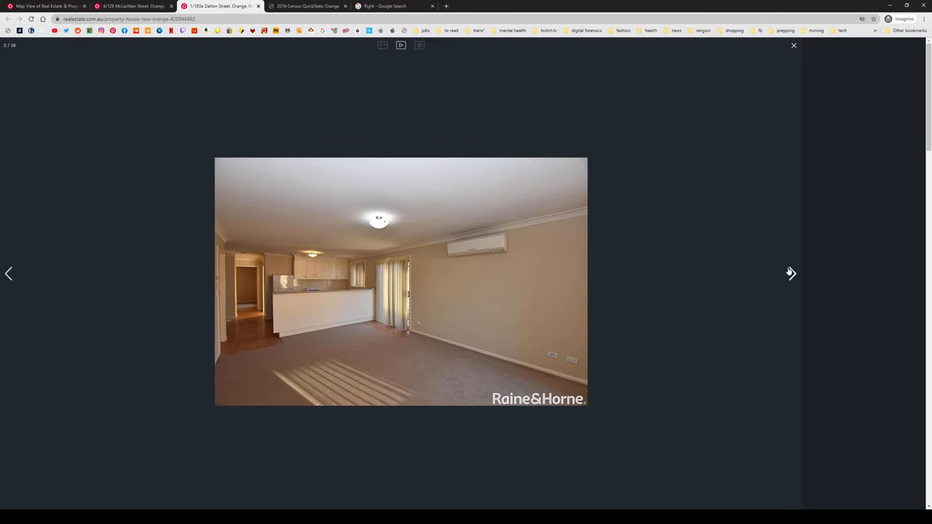
left_click(791, 273)
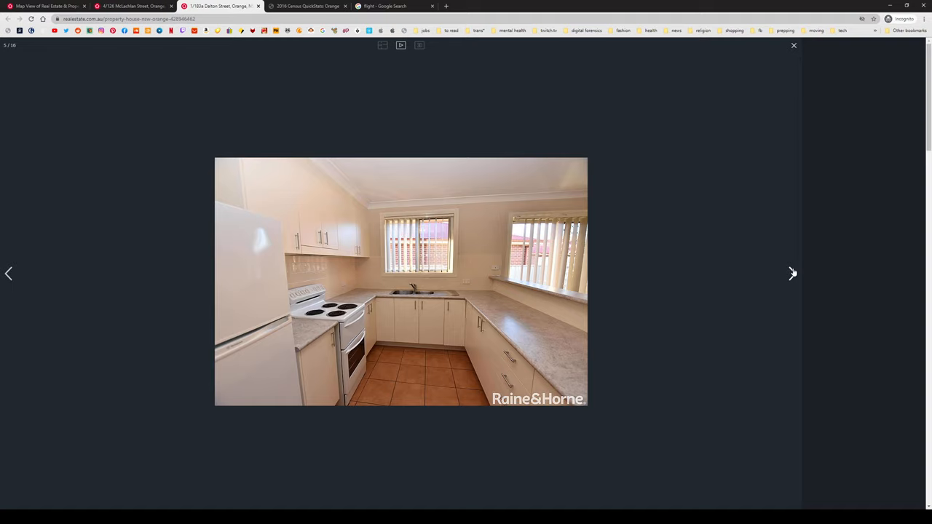
left_click(792, 274)
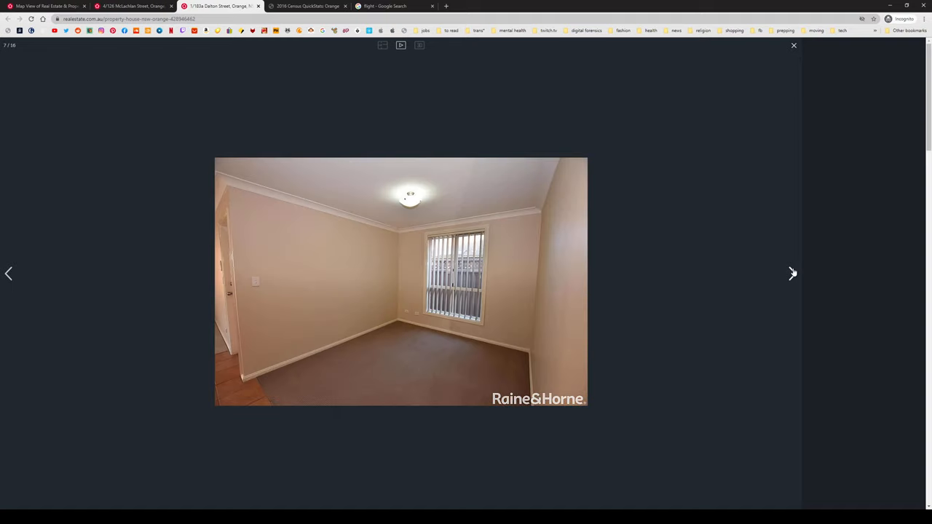
left_click(792, 273)
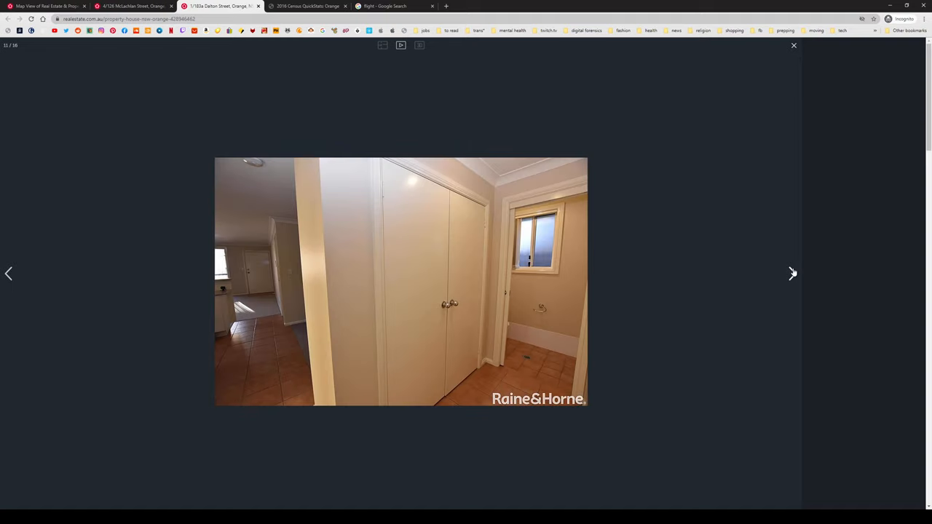
left_click(792, 274)
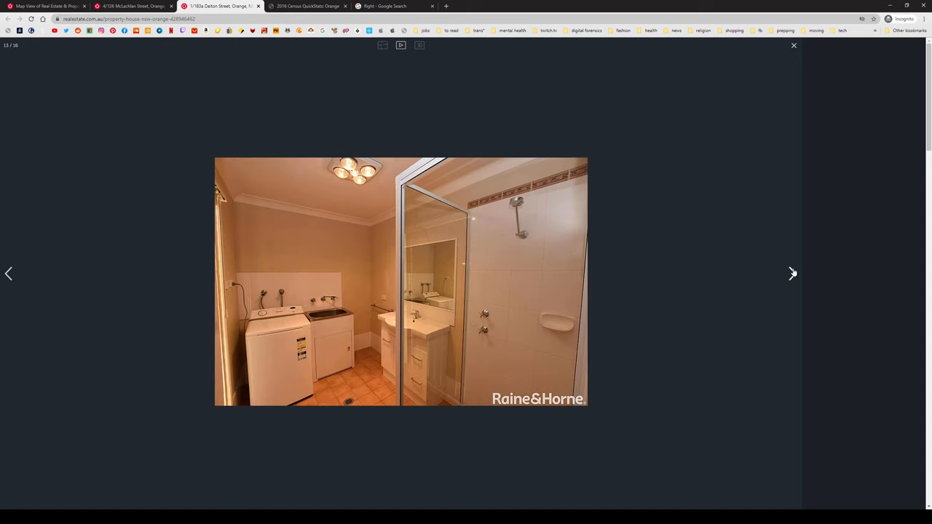
left_click(792, 274)
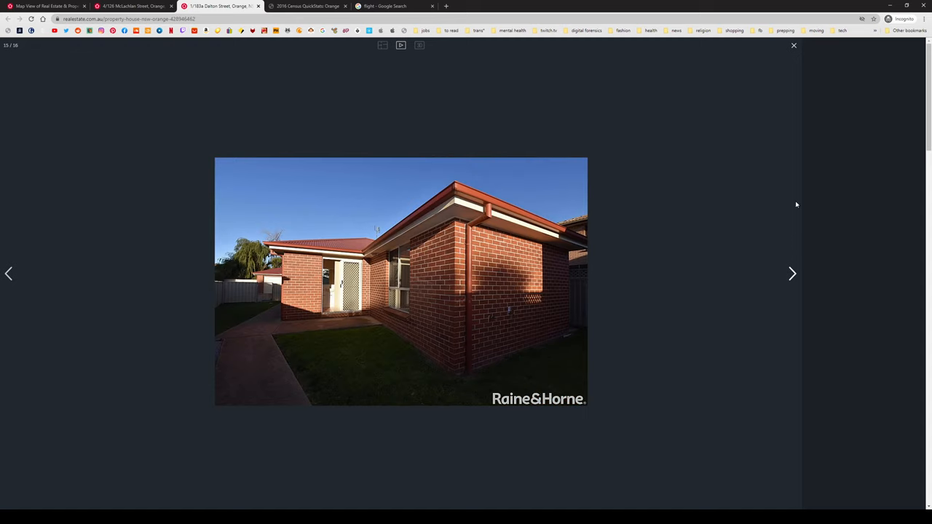
left_click(792, 274)
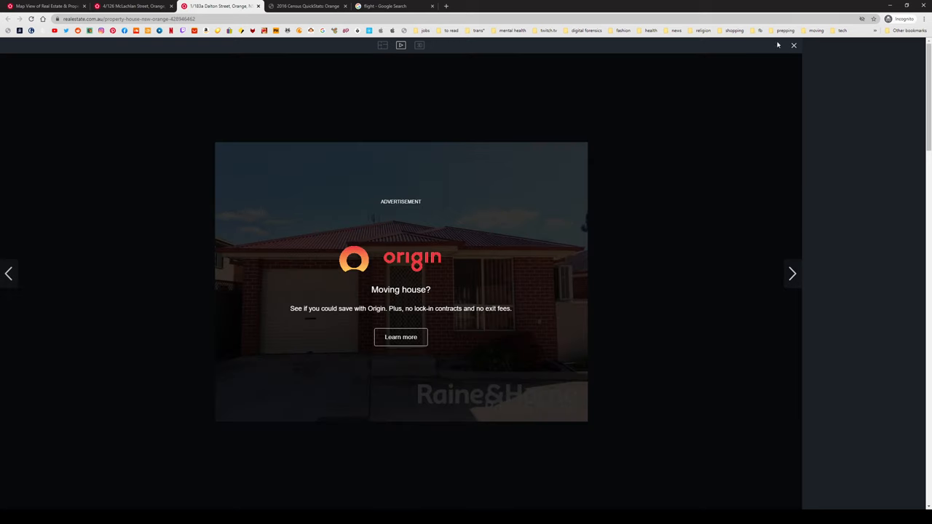
left_click(794, 45)
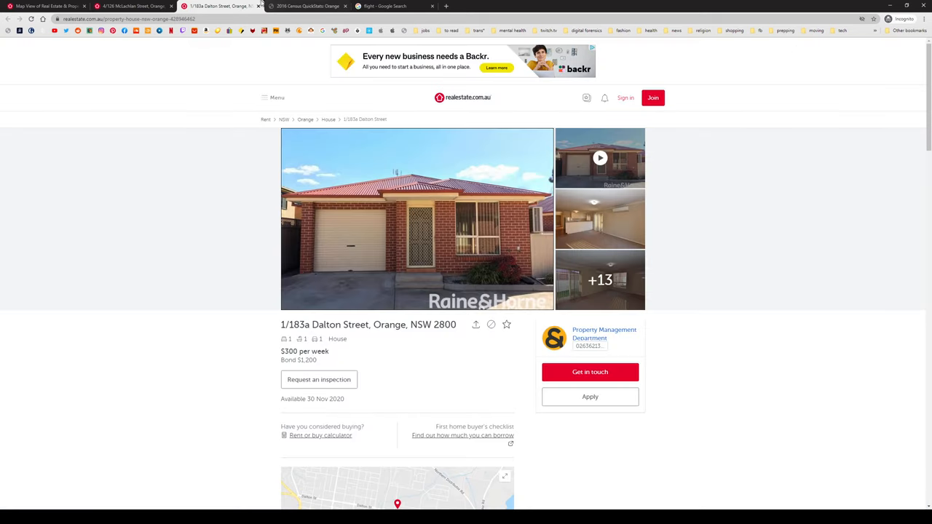
left_click(135, 6)
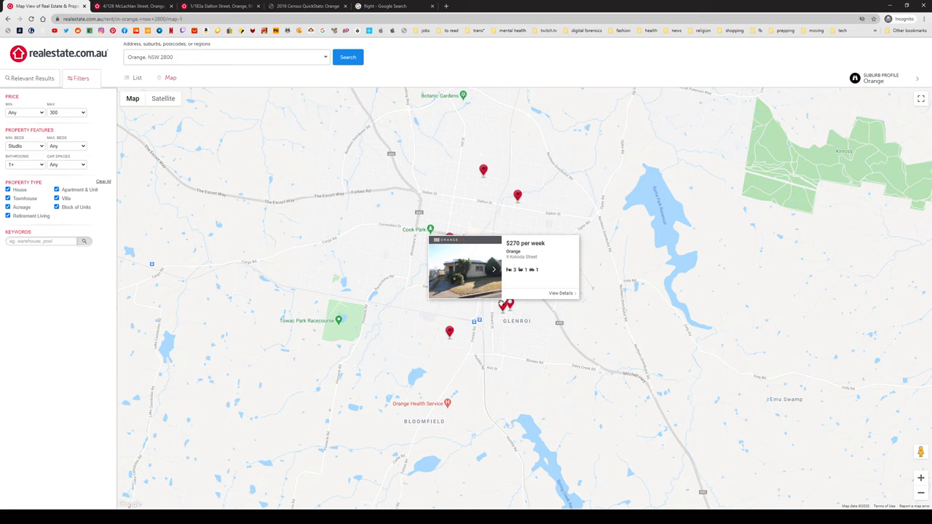
Flip Kokoda Street photos, then open, scroll and close the $200 Room 5, 9 Wakeford Street listing.
left_click(493, 269)
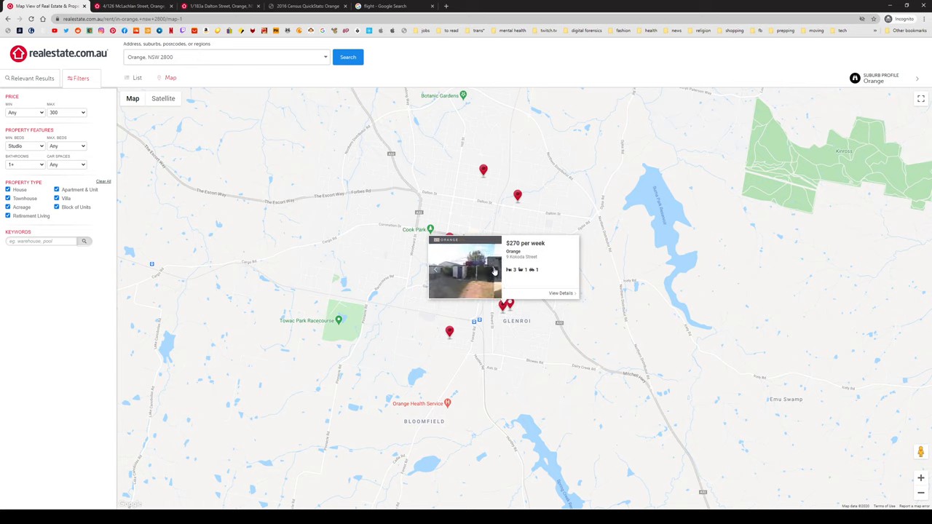
left_click(493, 269)
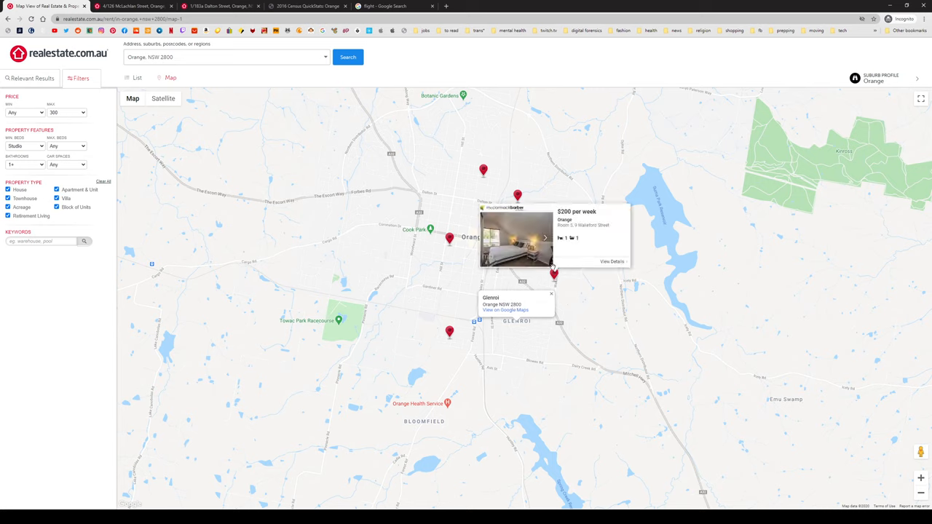
left_click(544, 237)
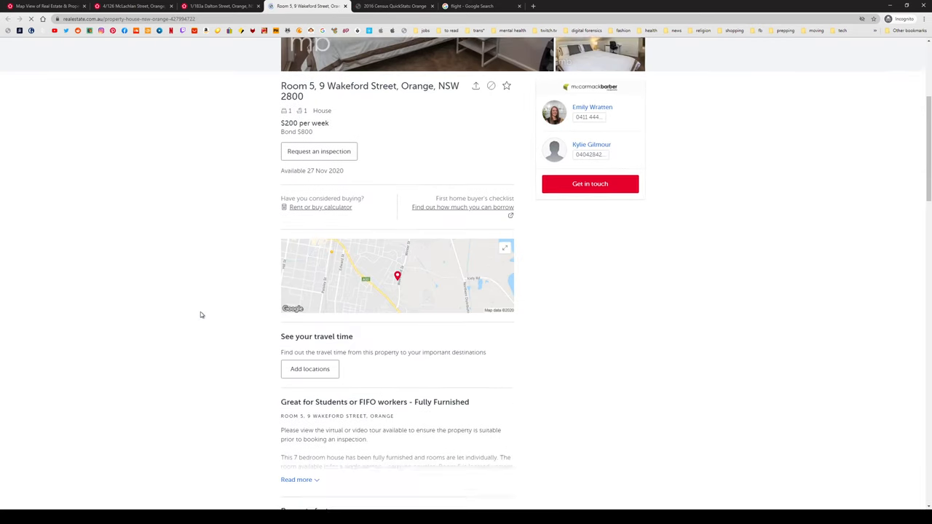
scroll("down", 3)
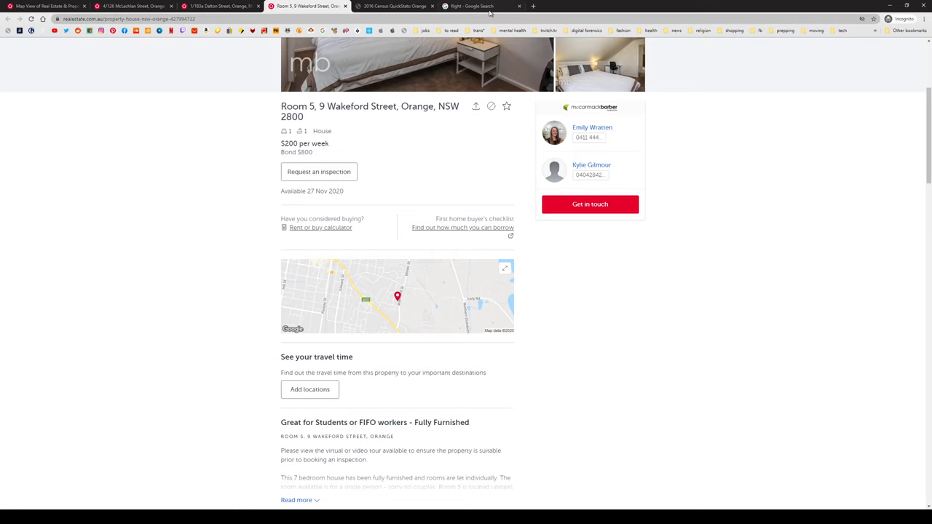
left_click(219, 6)
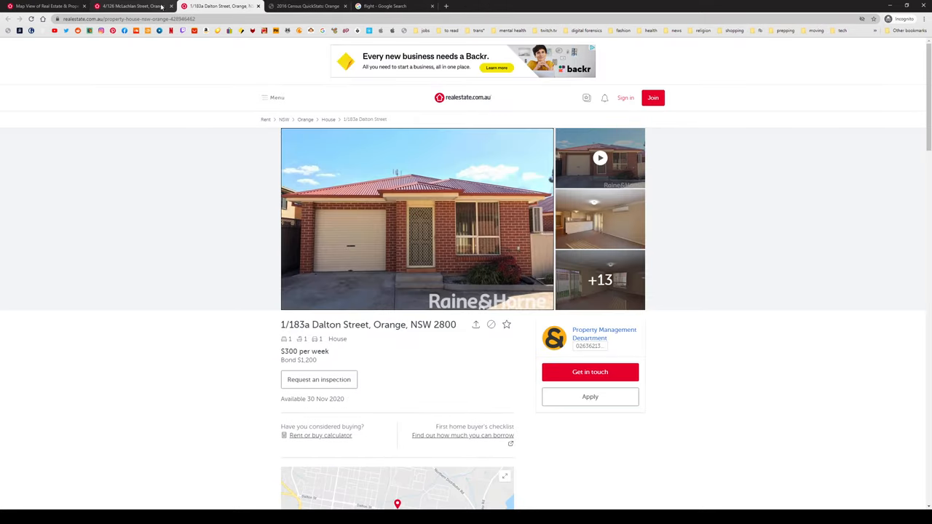
Pan the Orange rentals map, then switch to the Orange 2016 Census QuickStats page.
left_click(47, 6)
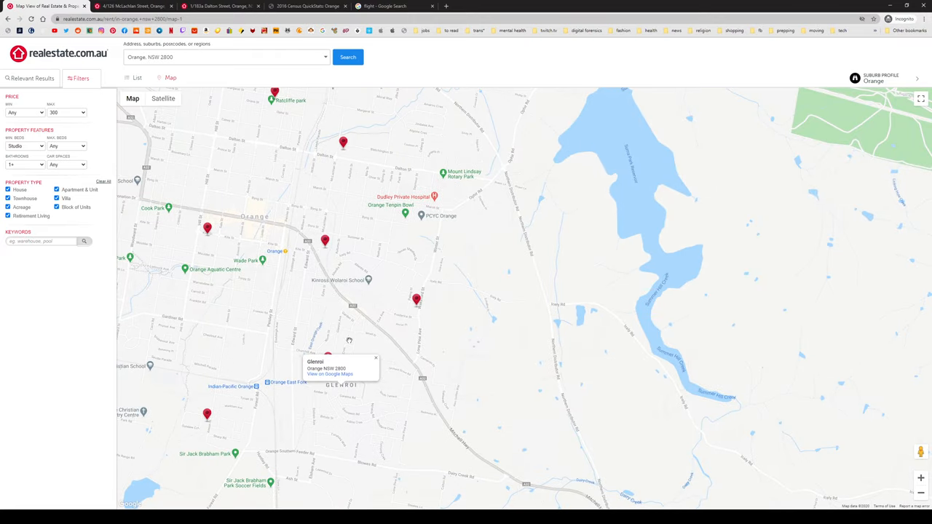
left_click(313, 362)
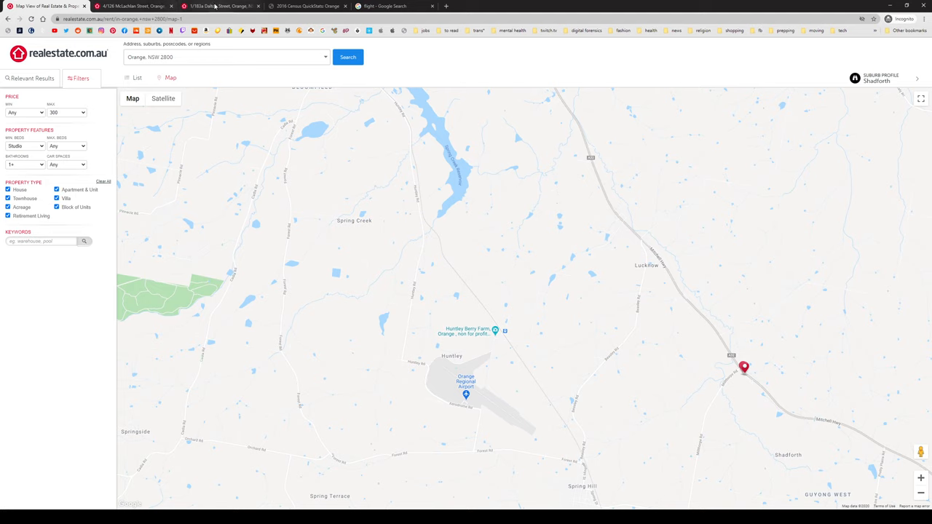
left_click(305, 6)
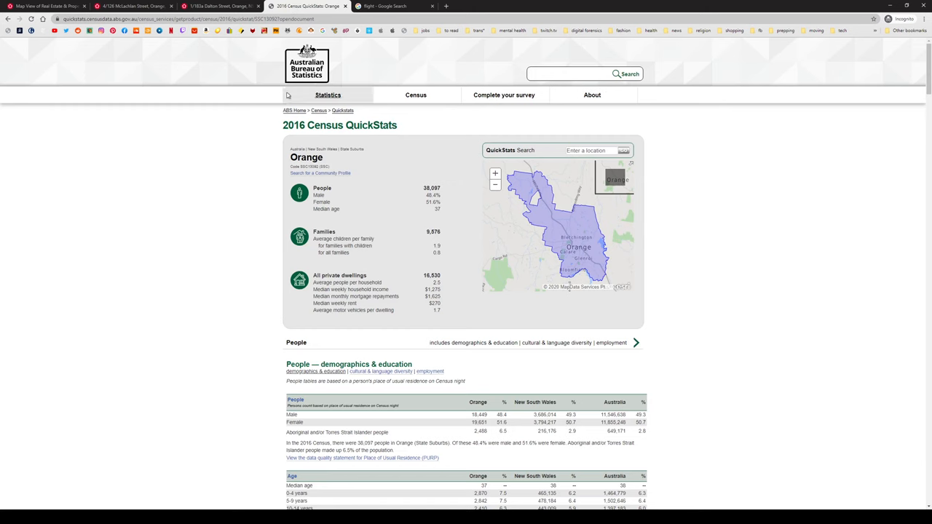
mouse_move(505, 122)
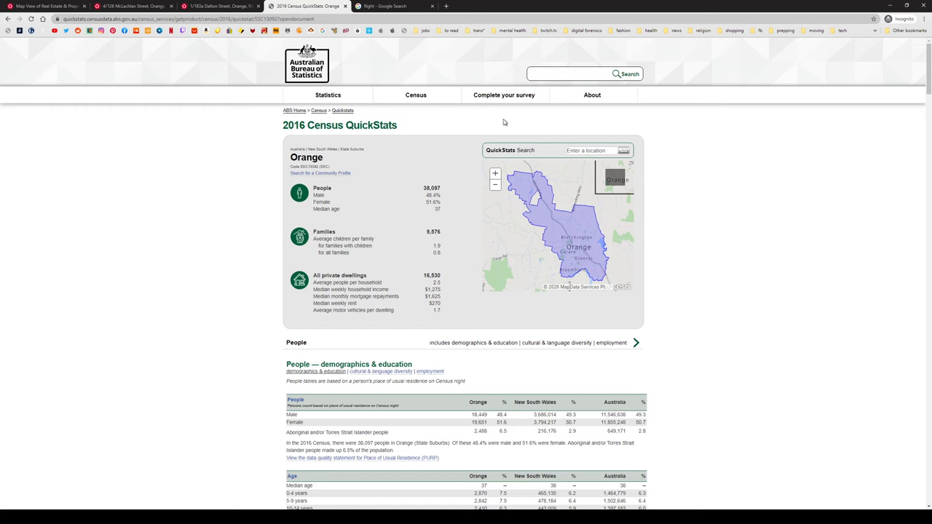
mouse_move(323, 187)
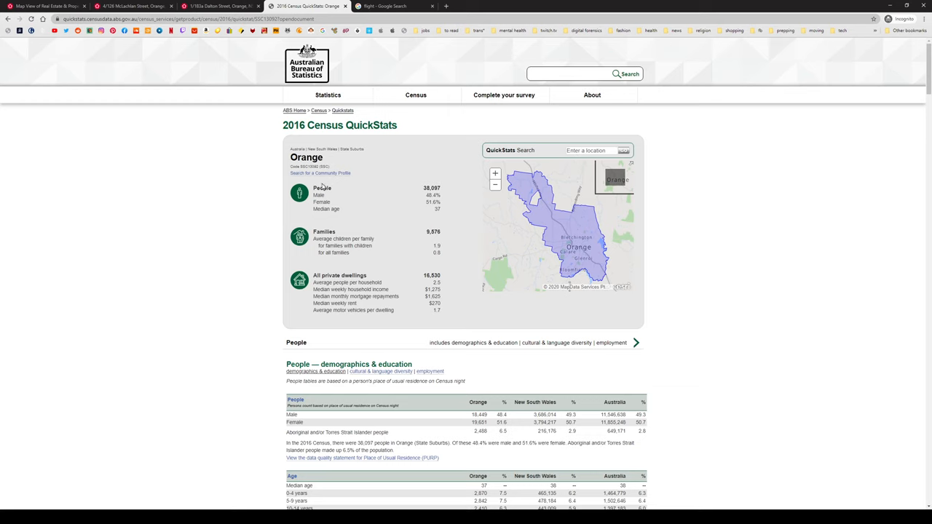
scroll("down", 3)
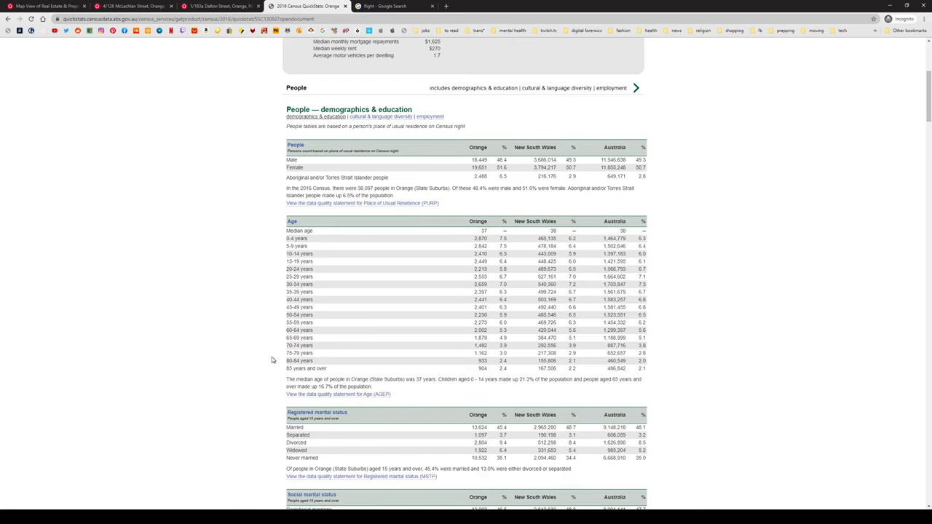
scroll("down", 3)
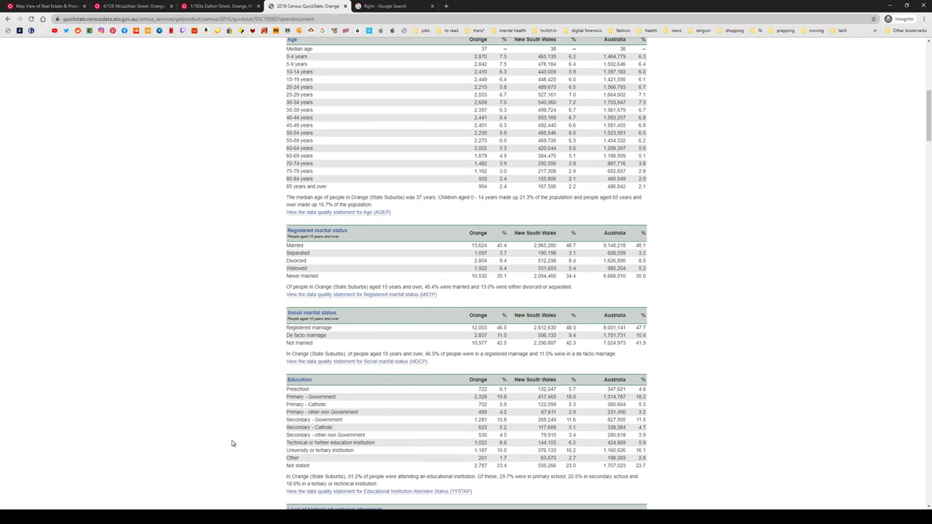
scroll("down", 3)
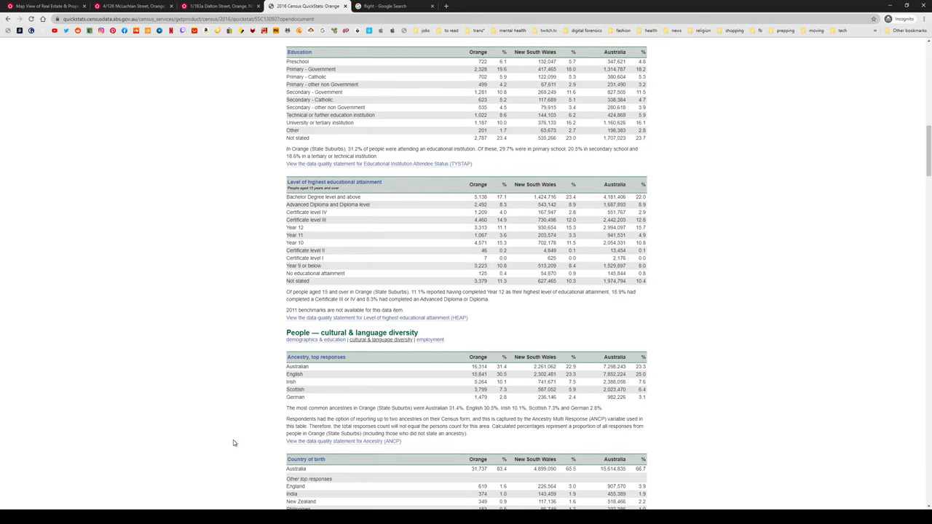
mouse_move(421, 377)
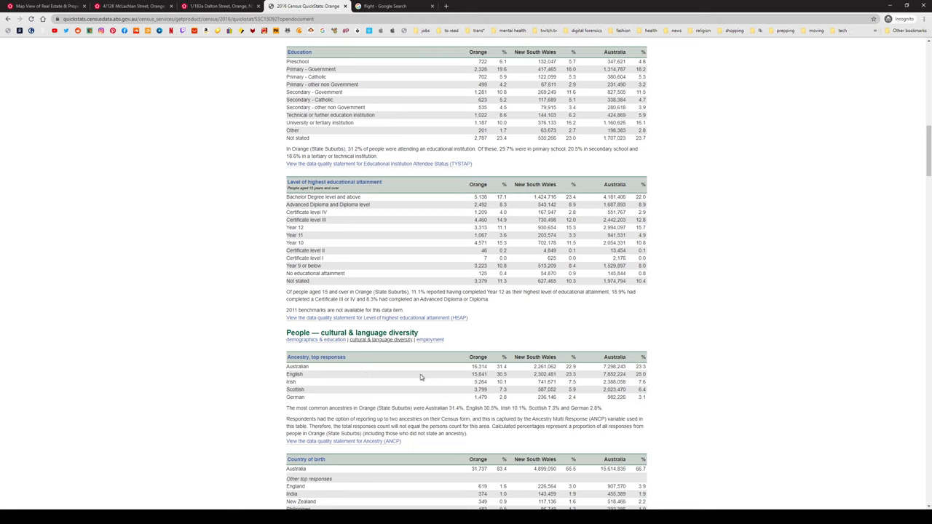
mouse_move(308, 378)
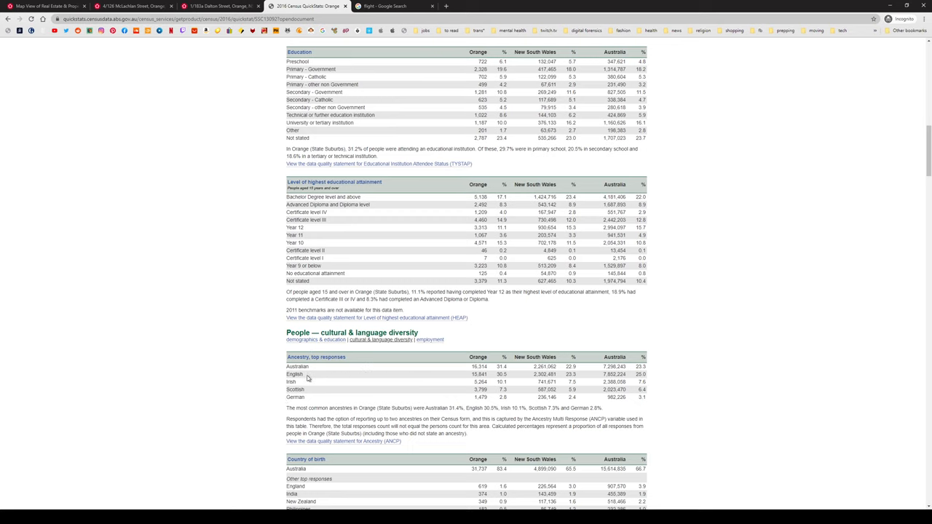
mouse_move(260, 406)
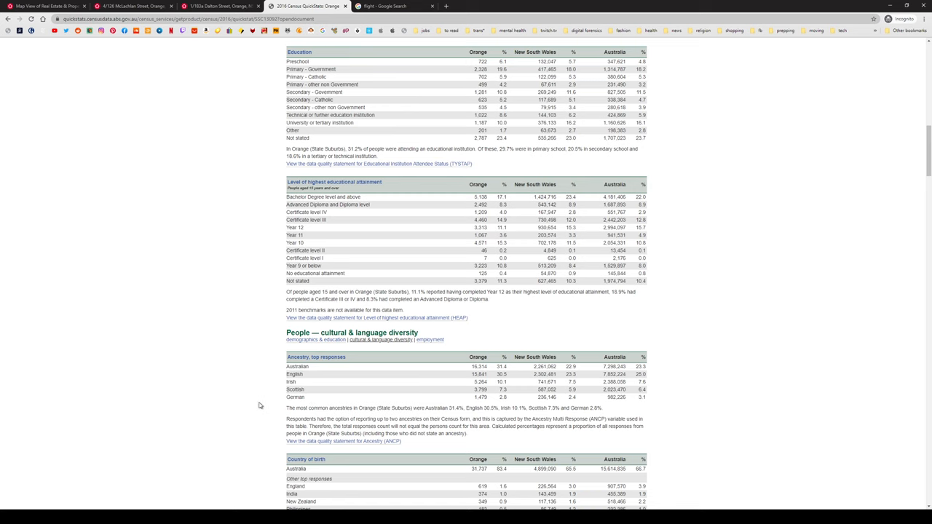
scroll("down", 3)
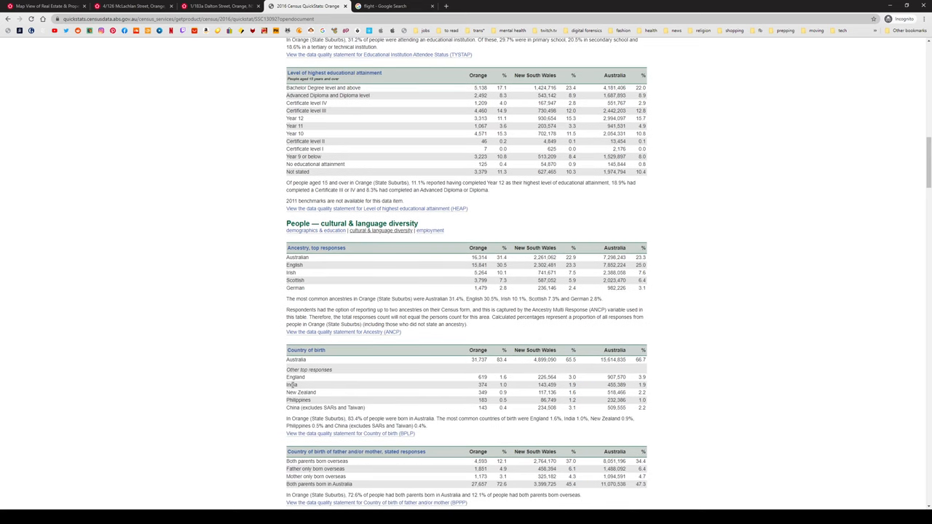
left_click_drag(299, 350, 298, 360)
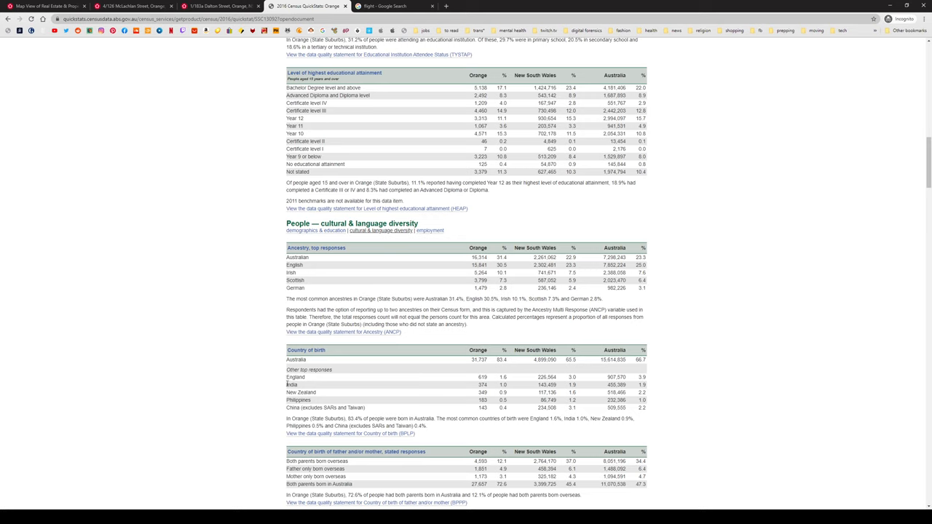
double_click(292, 384)
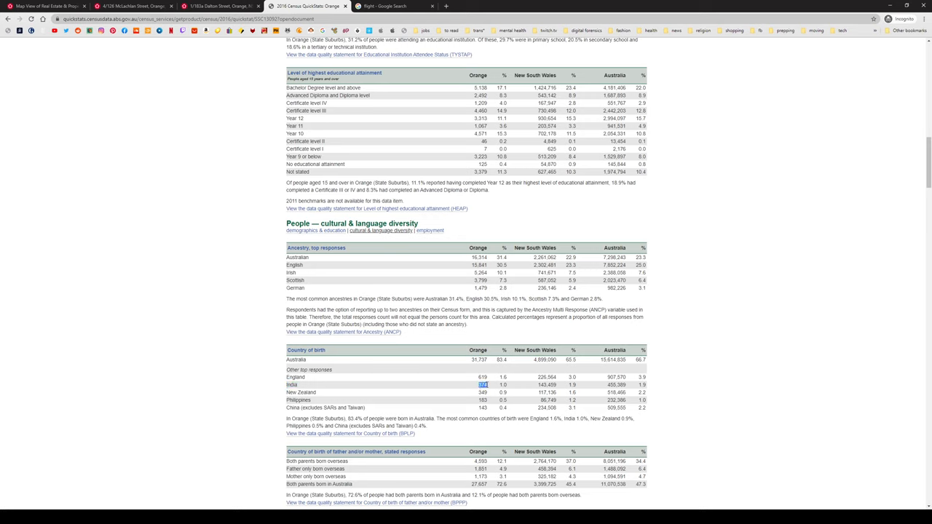
mouse_move(478, 399)
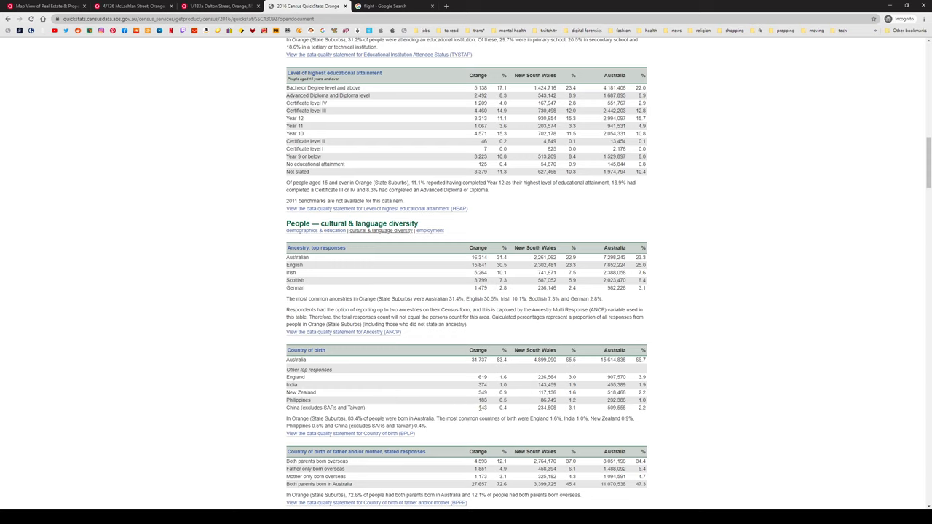
scroll("down", 3)
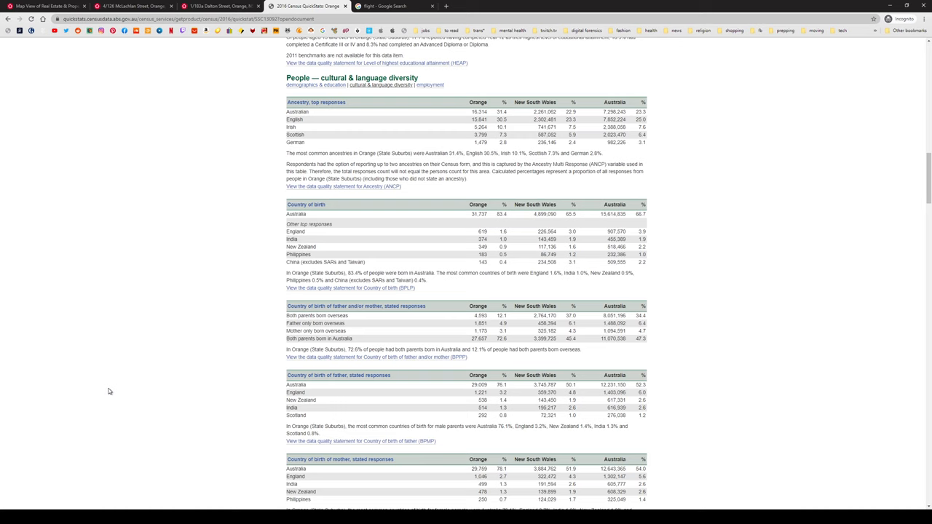
scroll("up", 3)
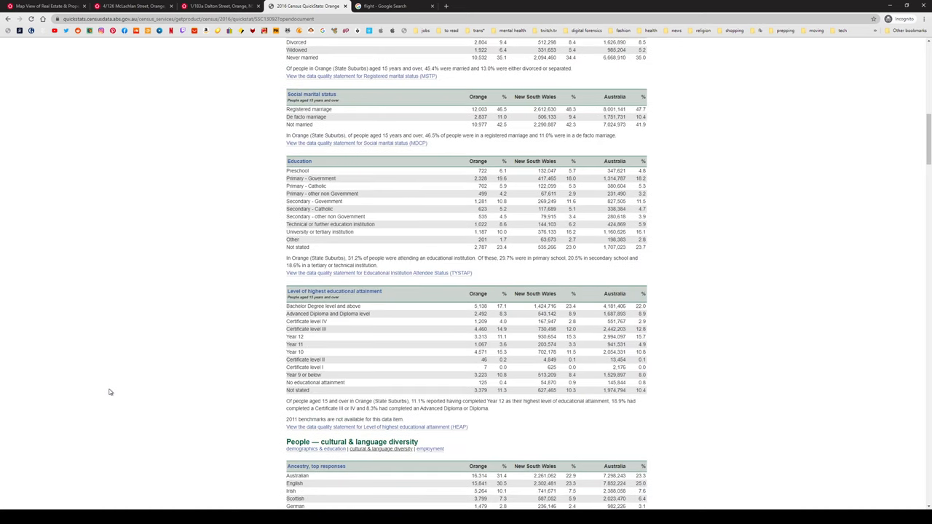
scroll("down", 3)
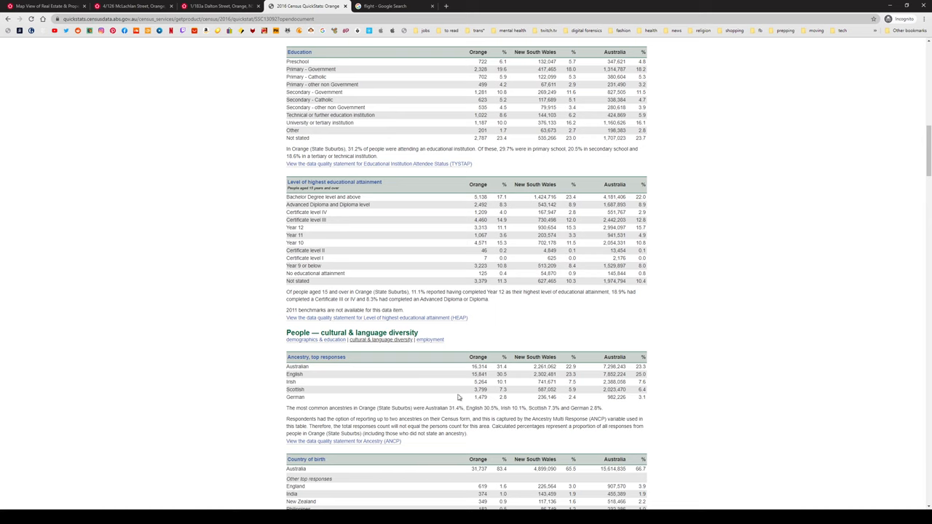
scroll("up", 3)
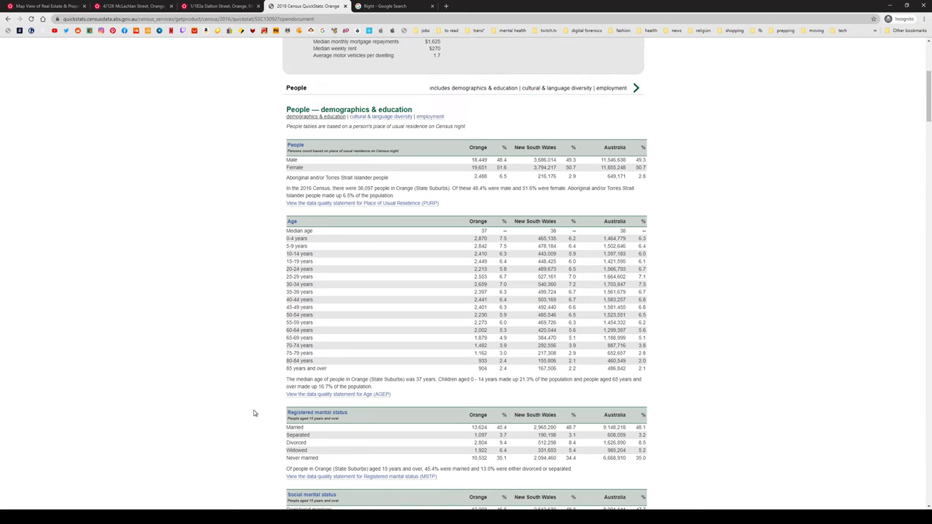
Scroll down the Orange QuickStats page through the dwelling, rent and mortgage figures.
scroll("down", 3)
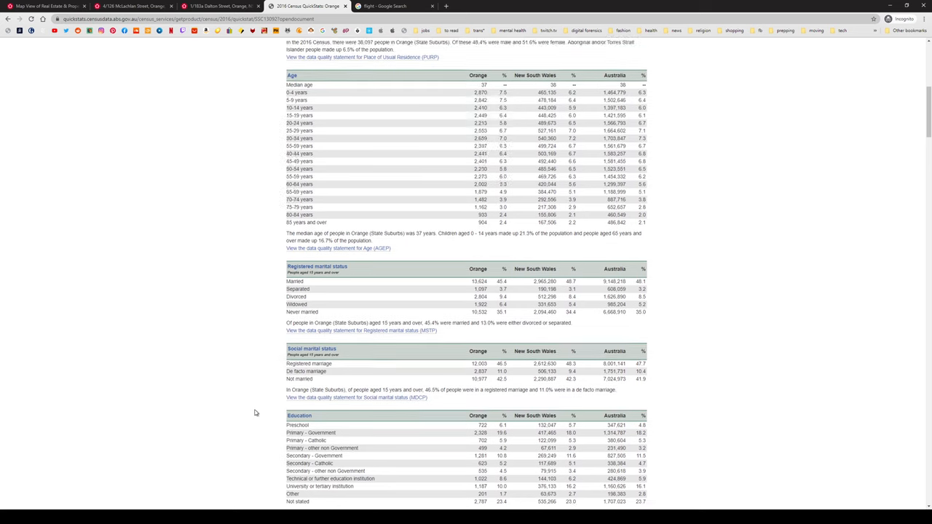
scroll("down", 3)
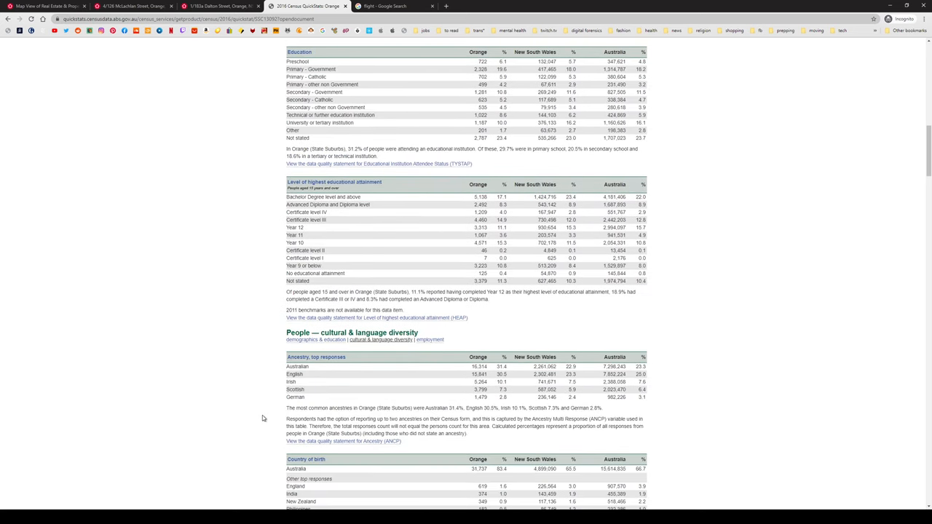
scroll("down", 3)
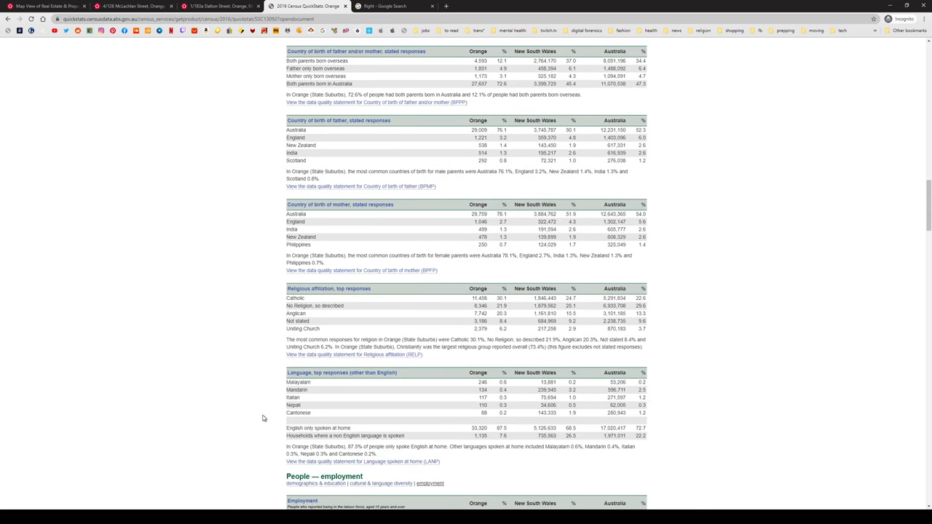
scroll("down", 3)
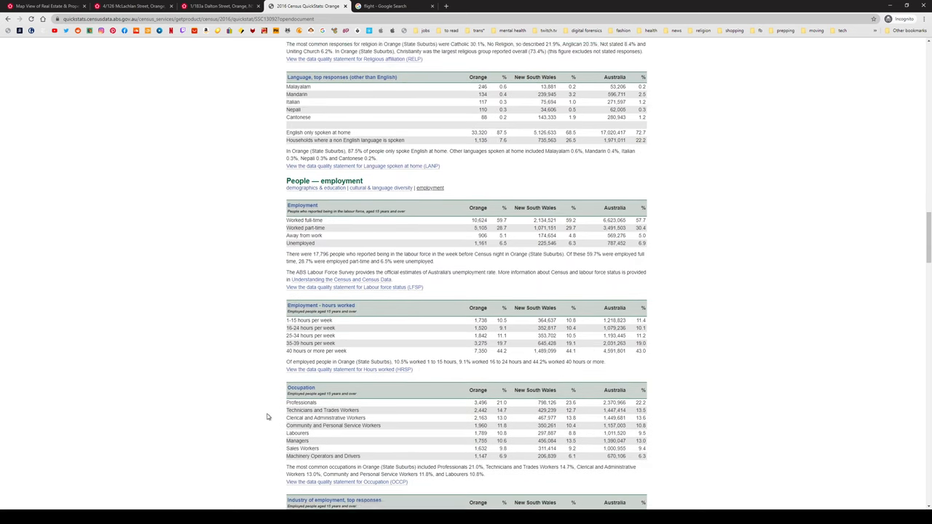
scroll("down", 3)
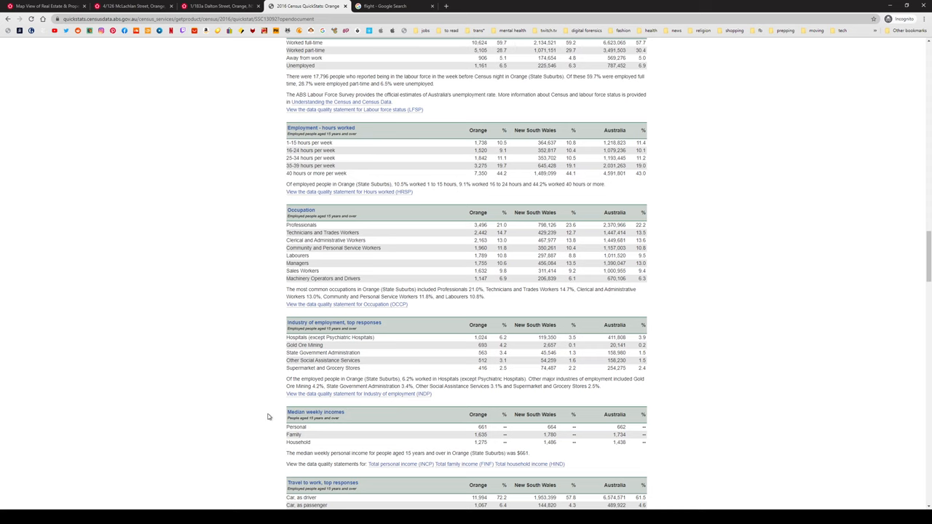
scroll("down", 3)
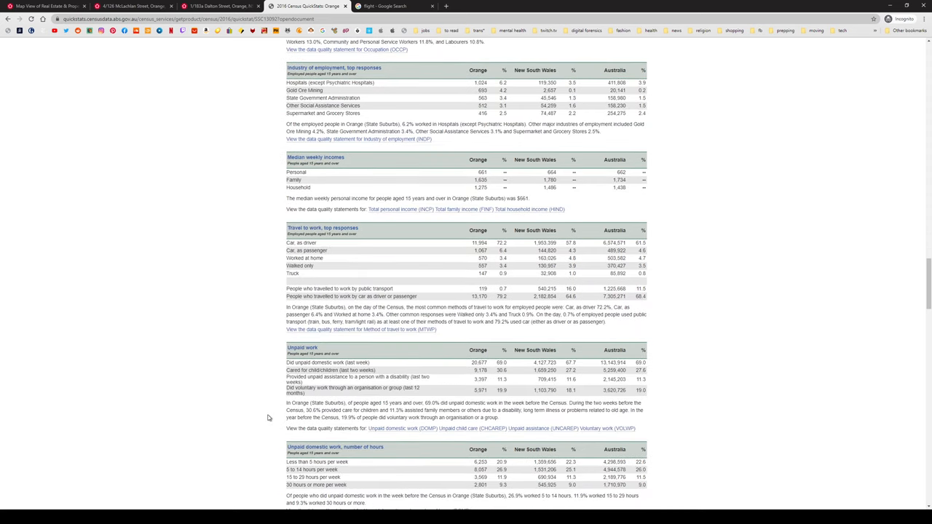
scroll("down", 3)
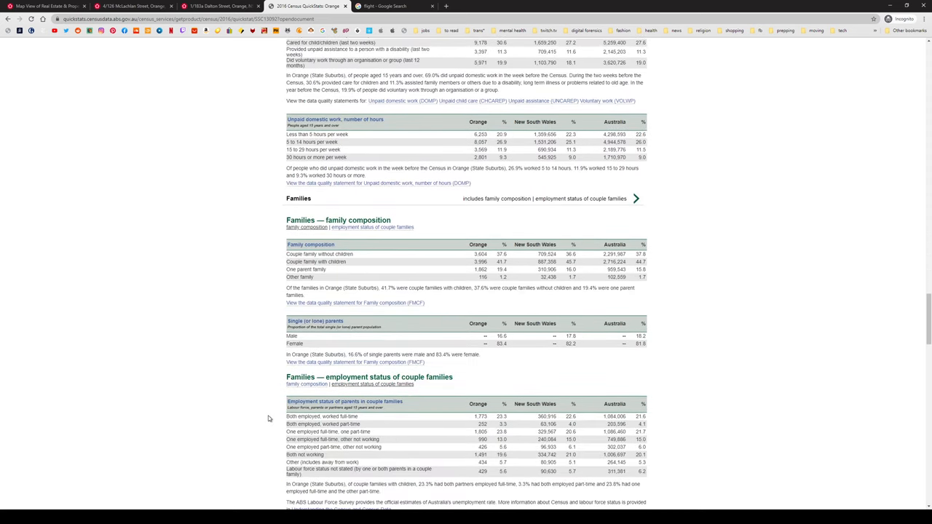
scroll("down", 3)
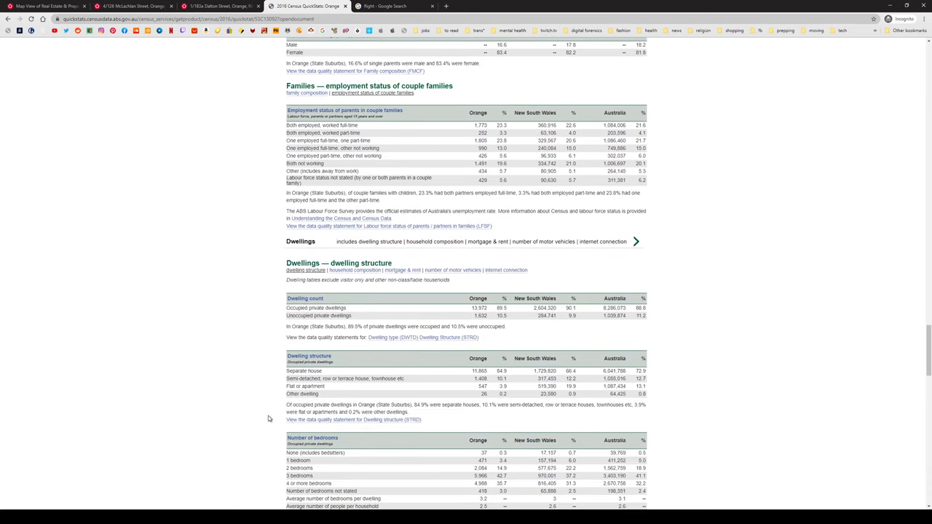
scroll("down", 3)
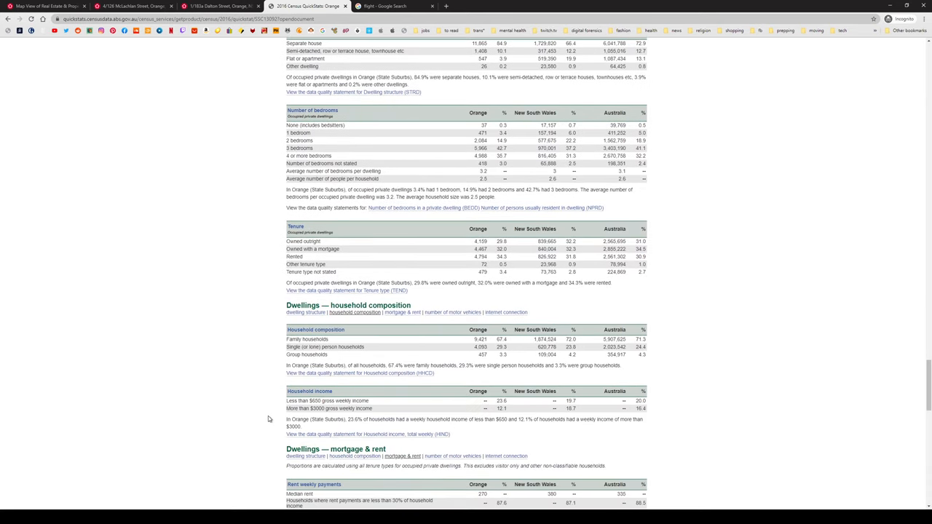
scroll("down", 3)
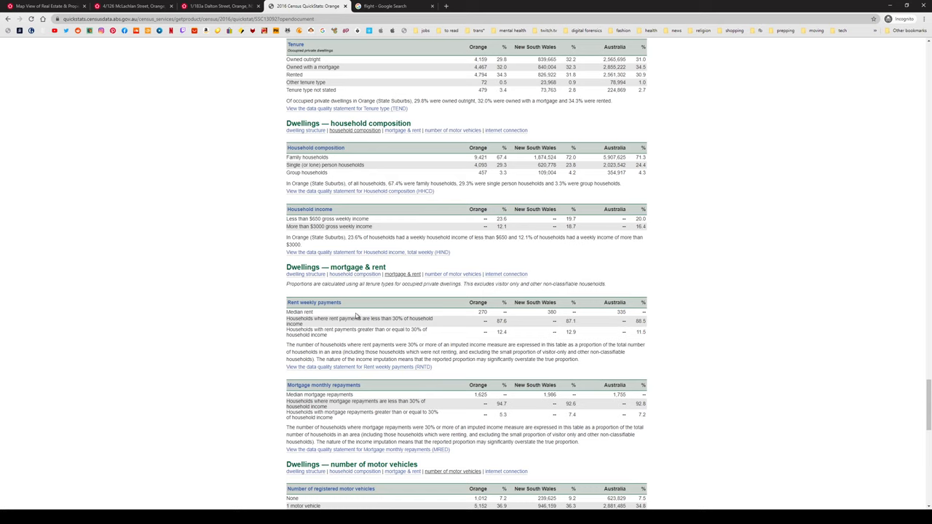
mouse_move(483, 319)
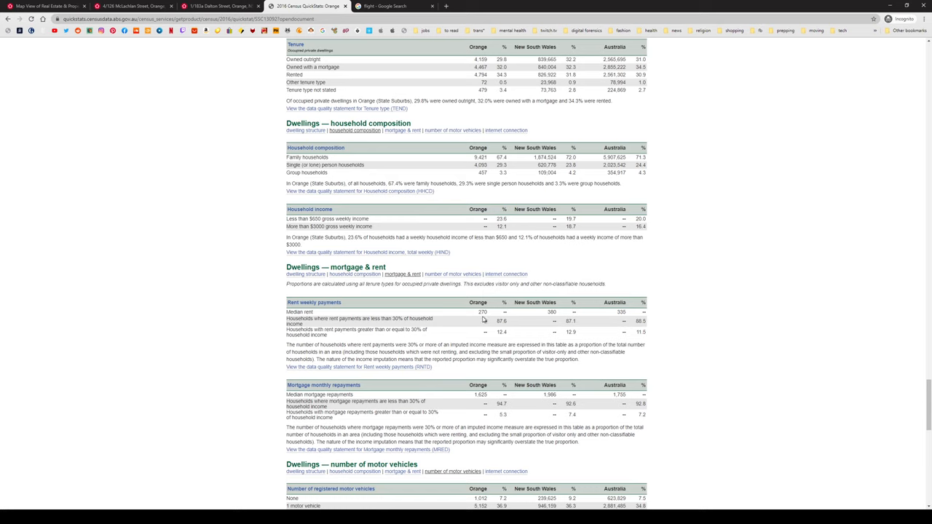
Read on through the Aboriginal households section to the footer, then scroll back up.
double_click(482, 311)
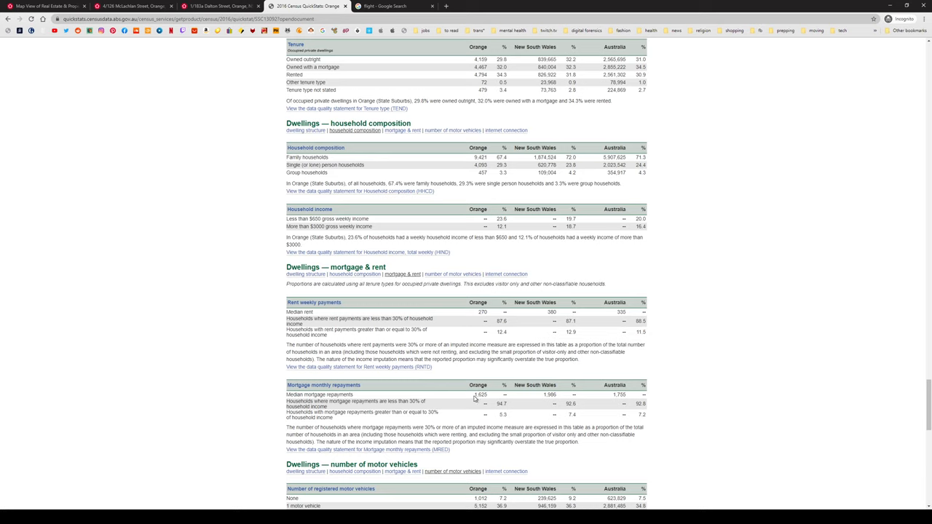
scroll("down", 3)
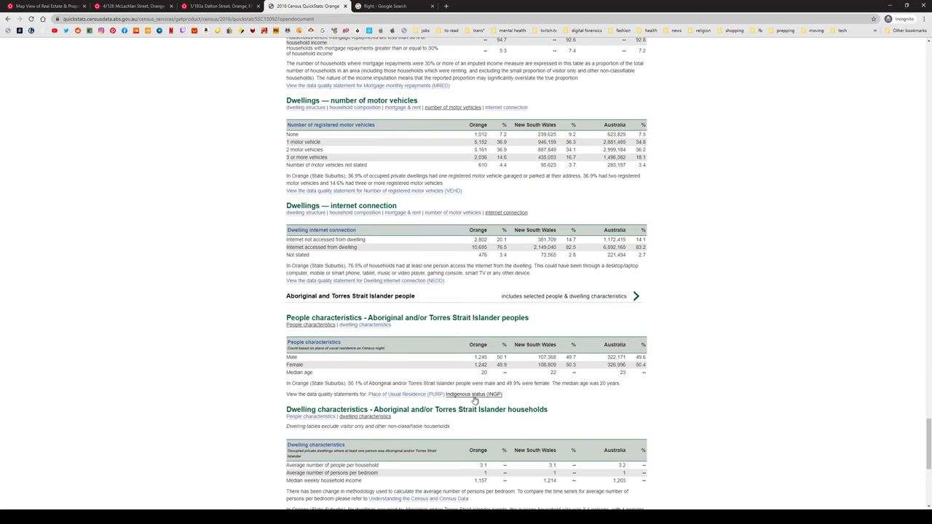
scroll("down", 3)
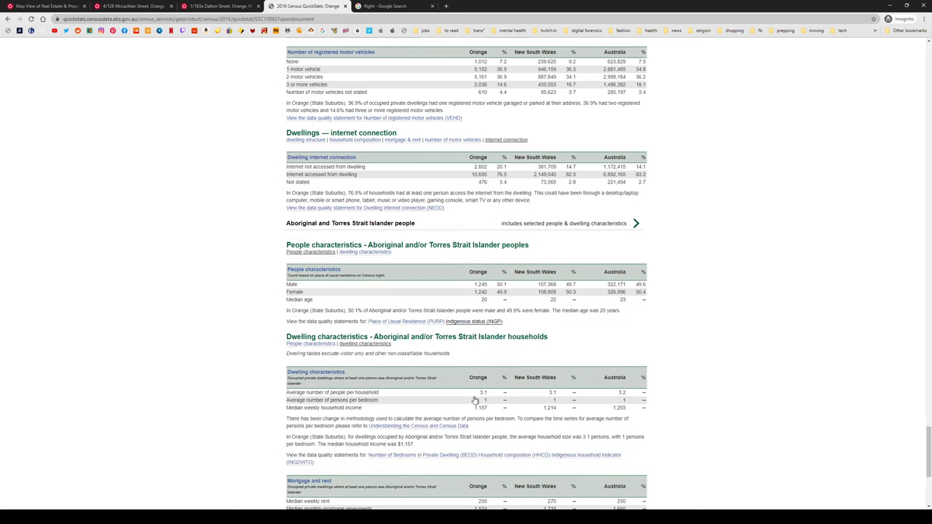
scroll("down", 3)
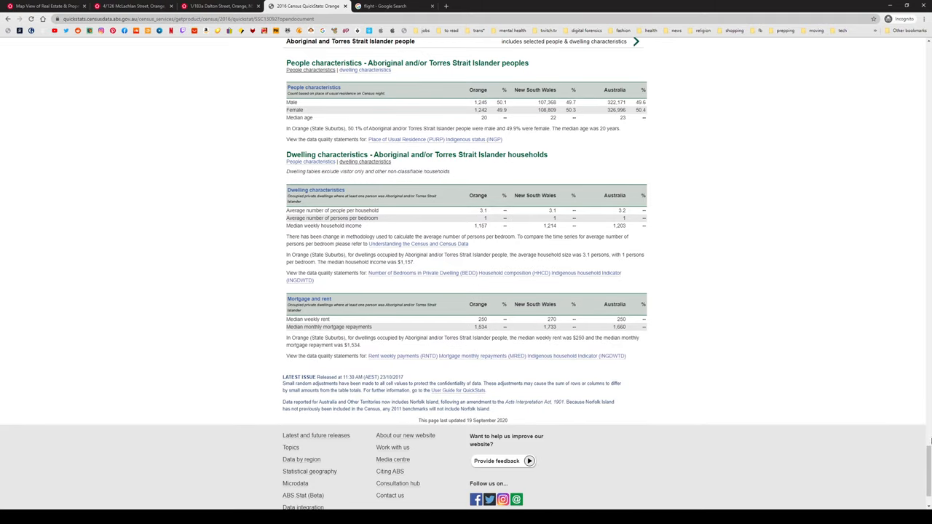
scroll("up", 3)
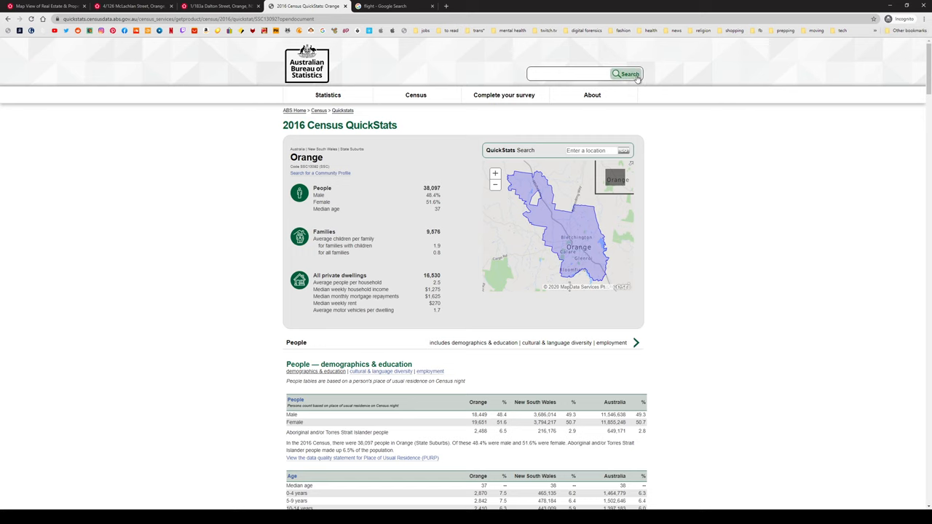
On the Google flight results, enter Orange as the Sydney round-trip destination.
left_click(393, 6)
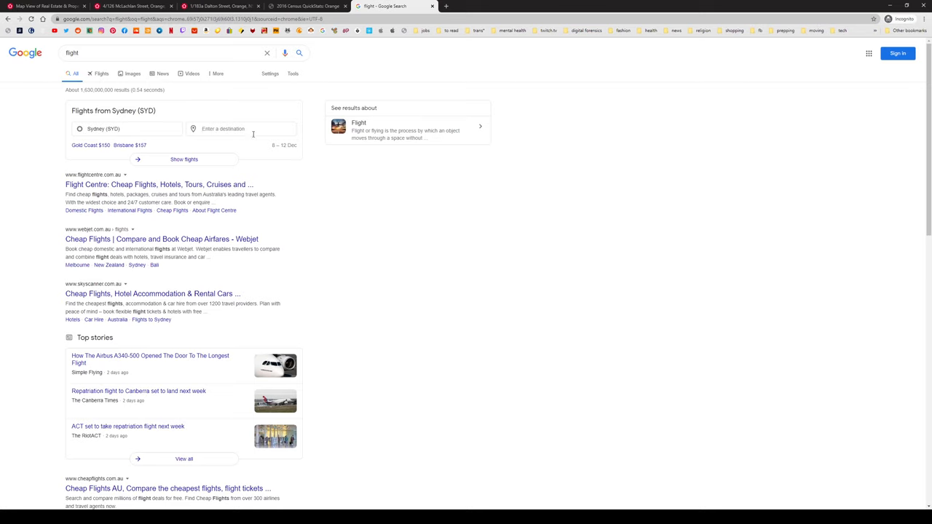
type("orsng")
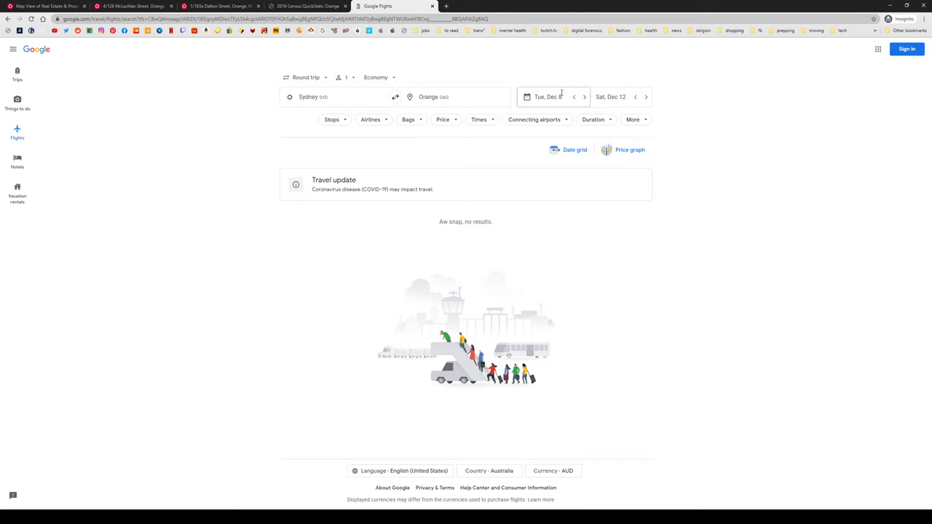
Set the travel dates to Dec 10–11 and inspect the 7:50 AM Rex flight's 50-minute details.
left_click(548, 96)
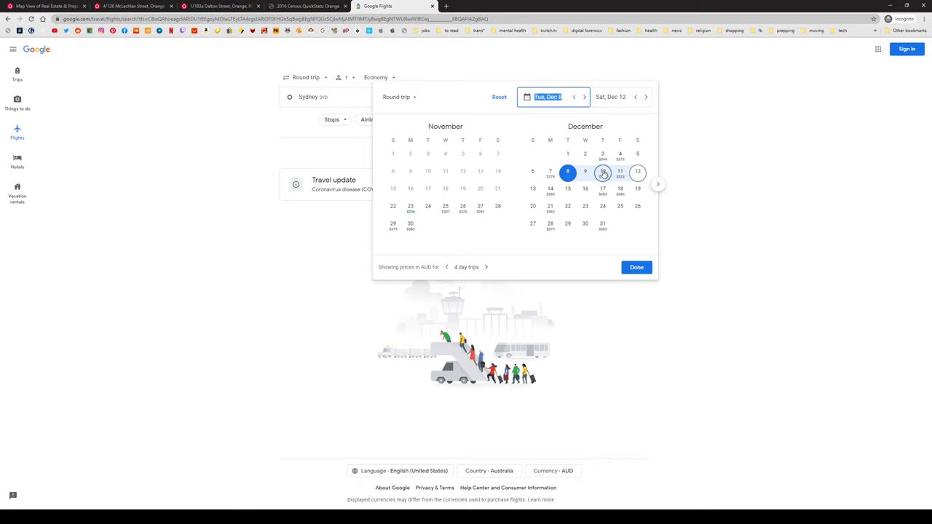
left_click(602, 171)
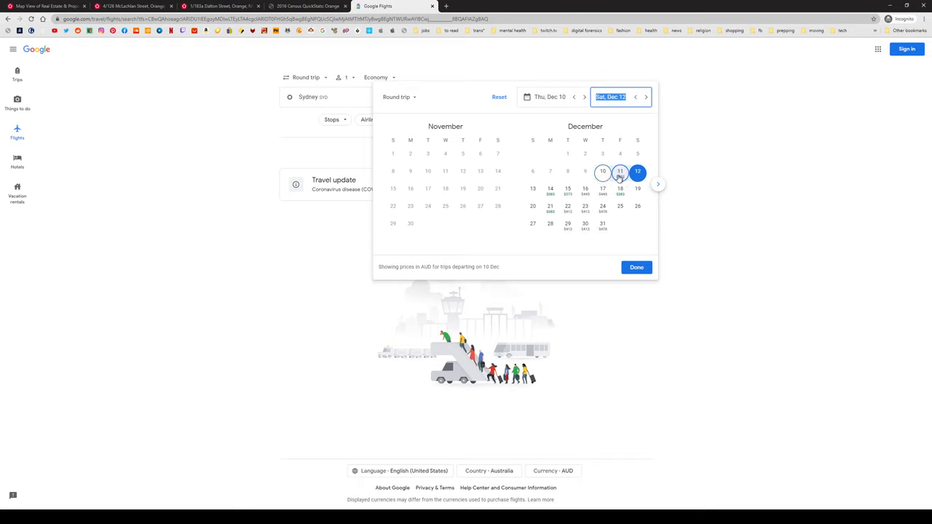
left_click(620, 171)
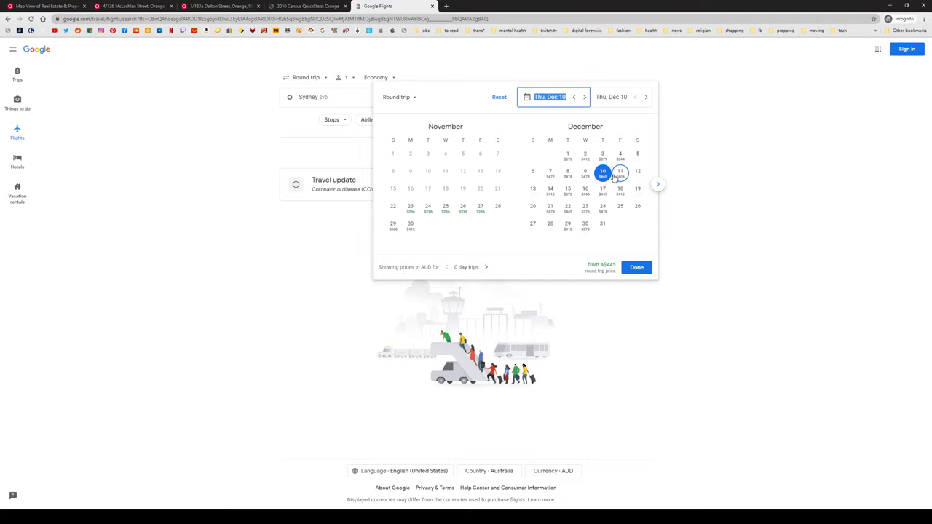
left_click(620, 171)
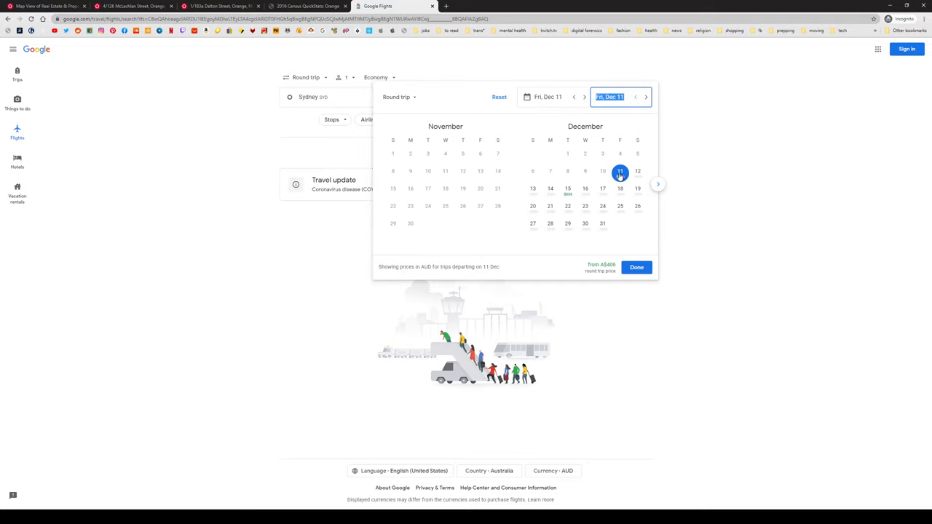
left_click(635, 267)
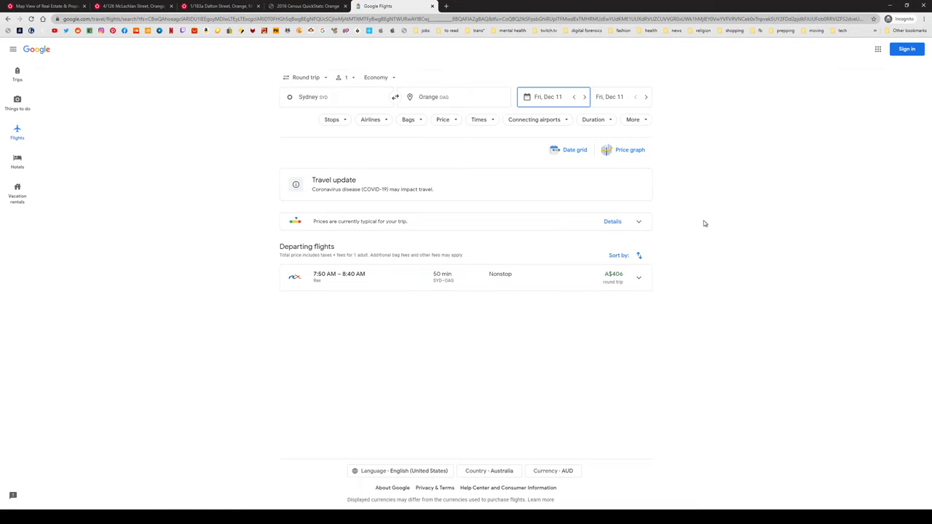
left_click(547, 96)
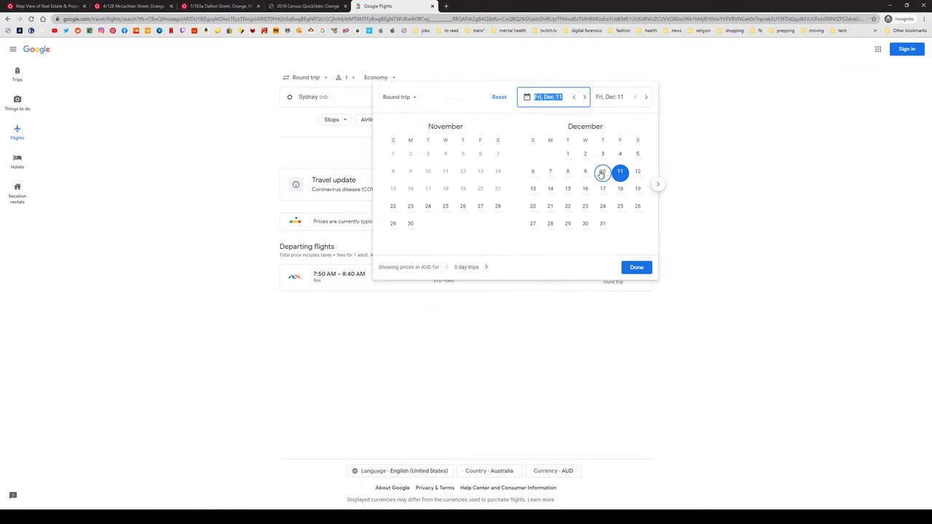
left_click(635, 267)
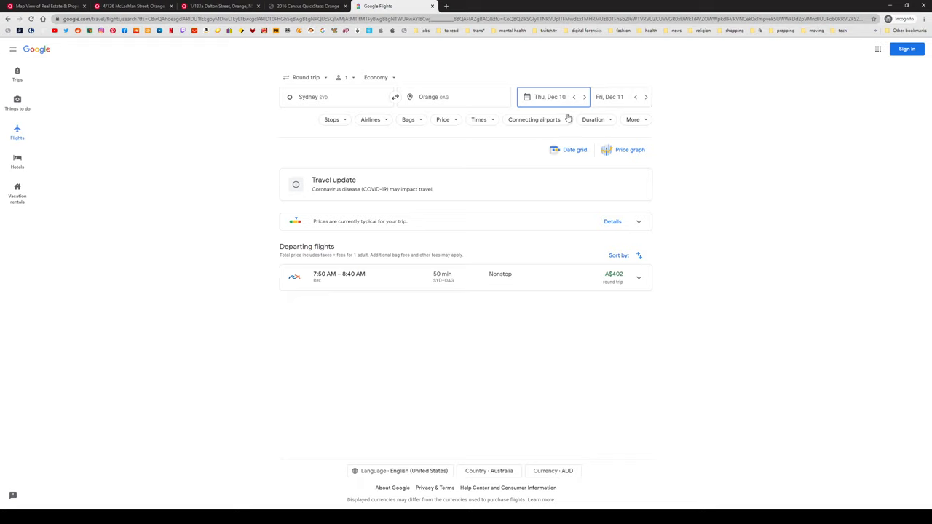
mouse_move(648, 230)
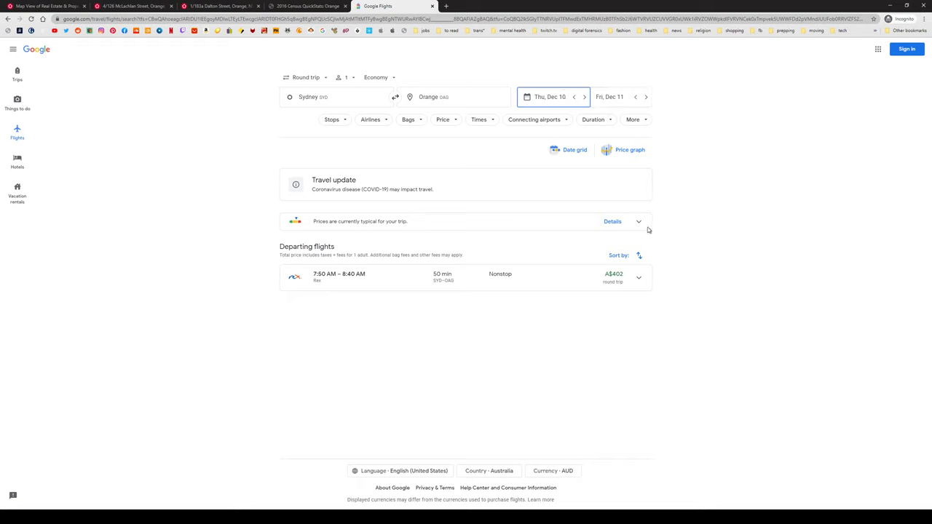
mouse_move(347, 243)
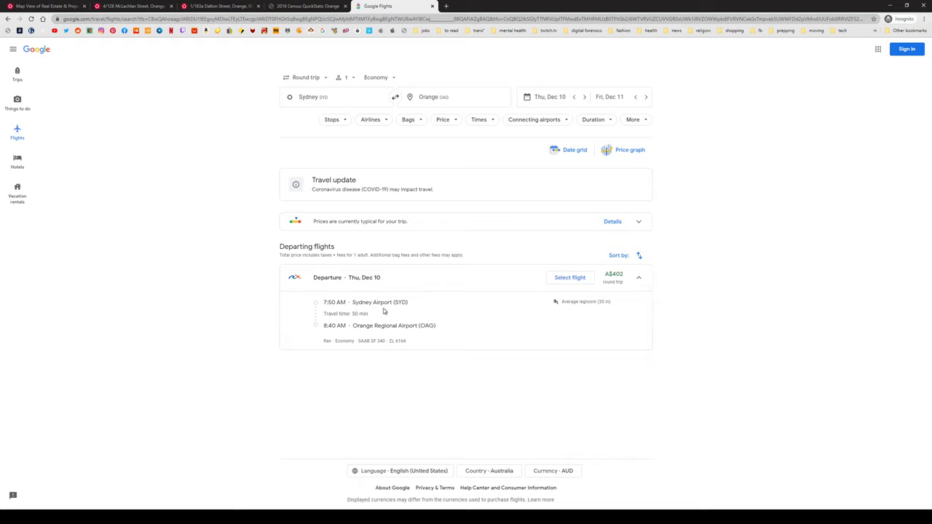
mouse_move(421, 333)
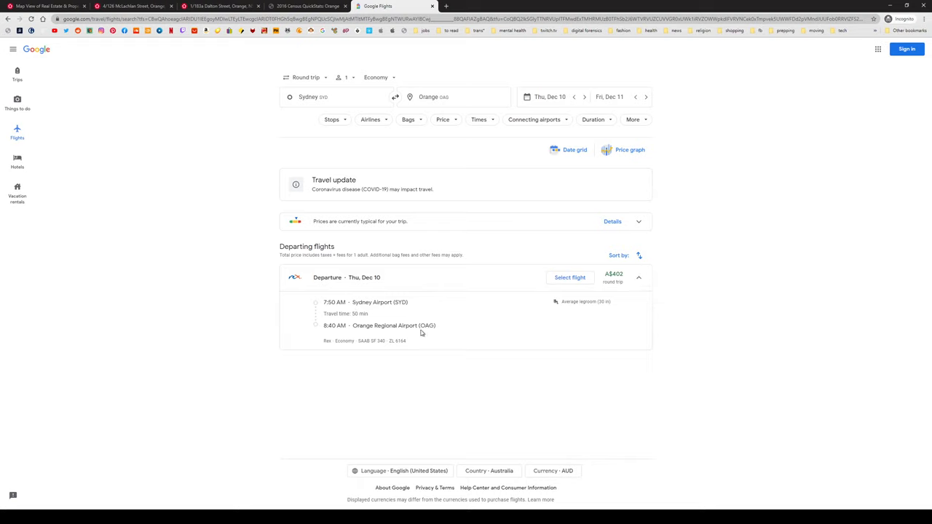
double_click(361, 313)
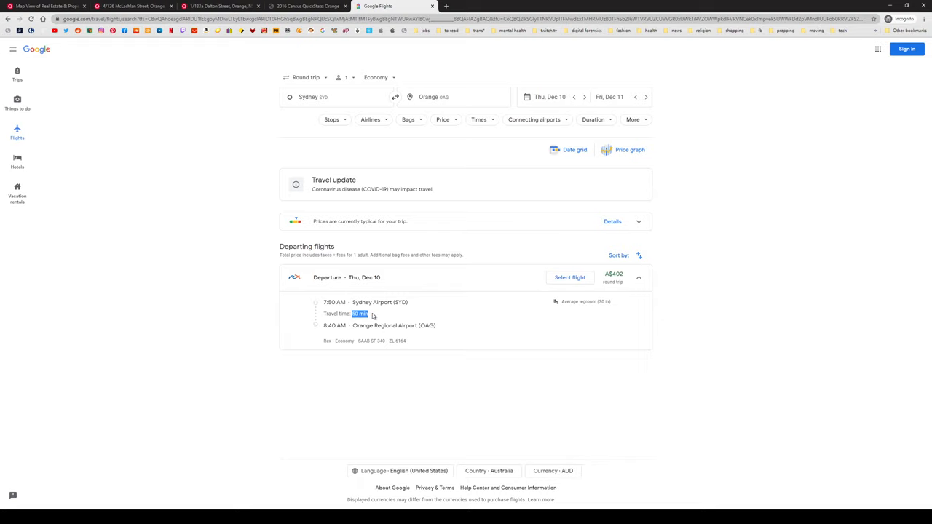
mouse_move(611, 277)
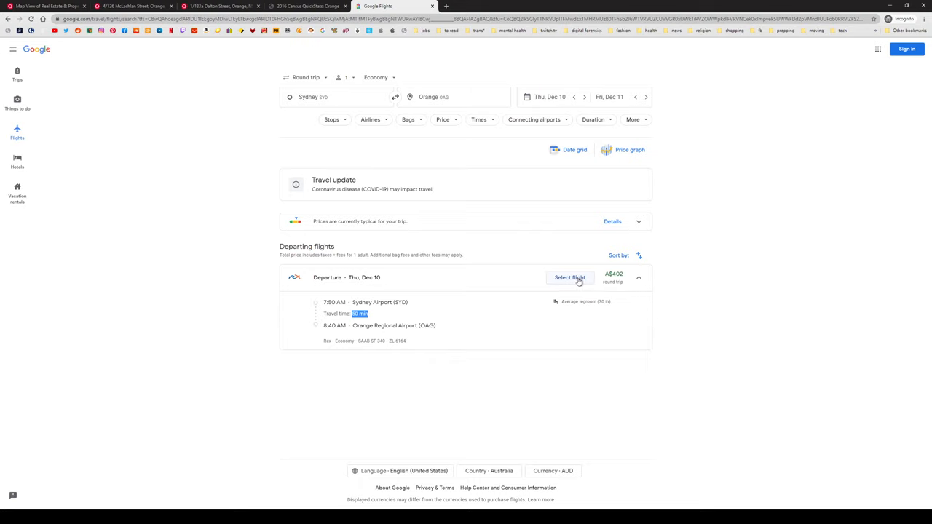
Select the 7:50 AM Rex Sydney-to-Orange departure flight.
left_click(569, 277)
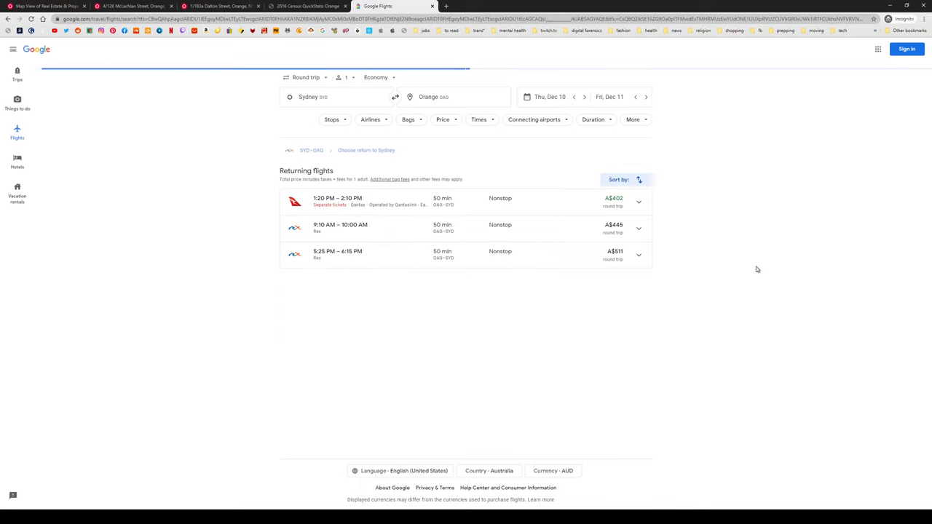
mouse_move(359, 233)
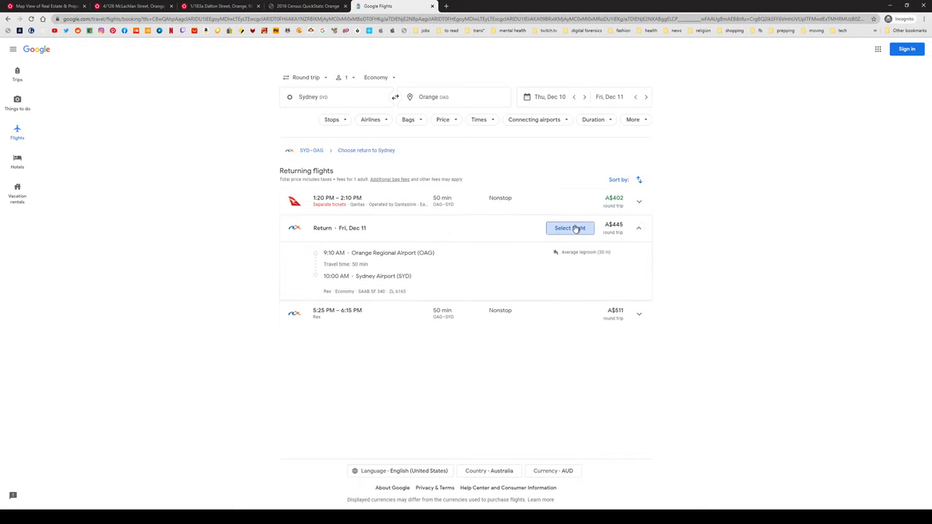
Choose the 9:10 AM Rex return and review both flights' details and the A$370 total.
left_click(569, 228)
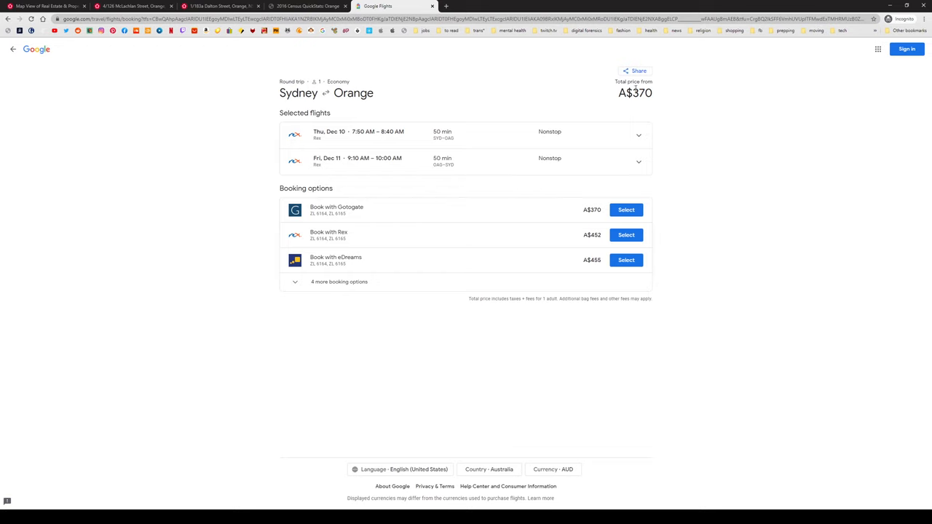
double_click(639, 93)
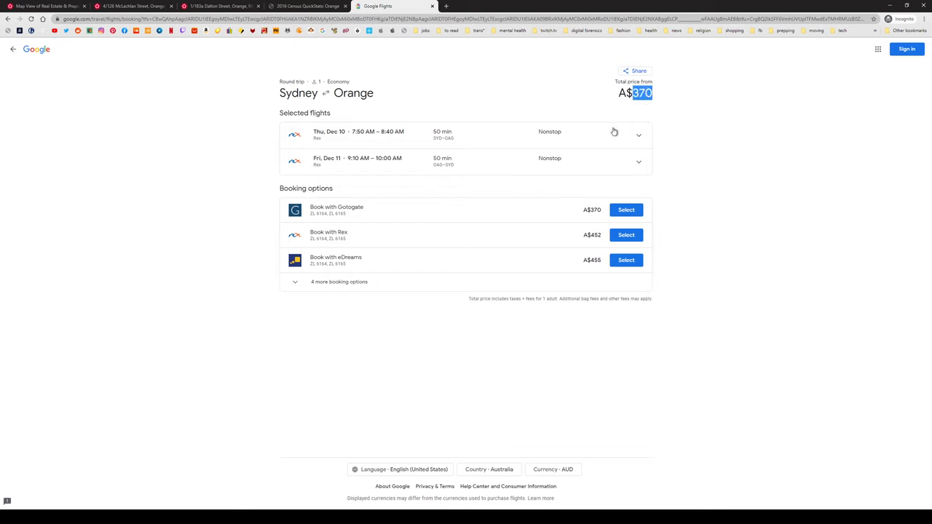
left_click(639, 135)
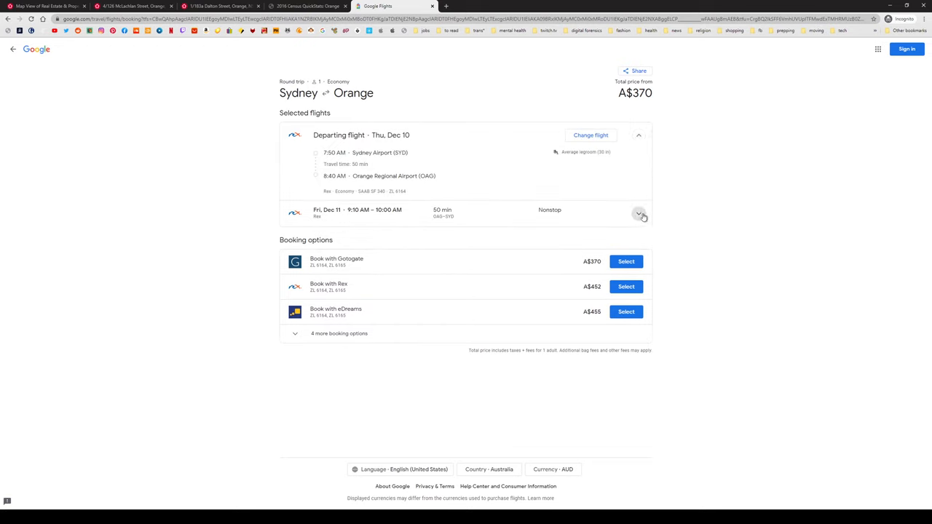
left_click(639, 213)
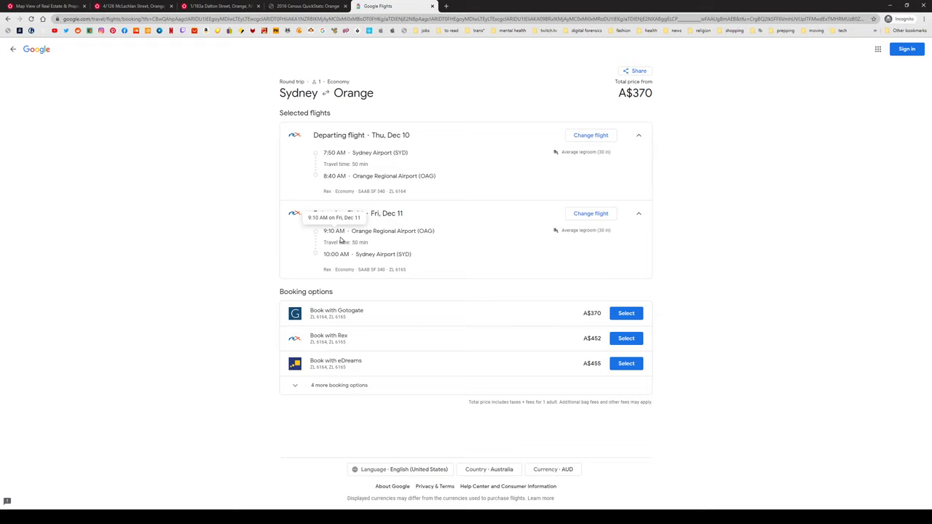
mouse_move(338, 240)
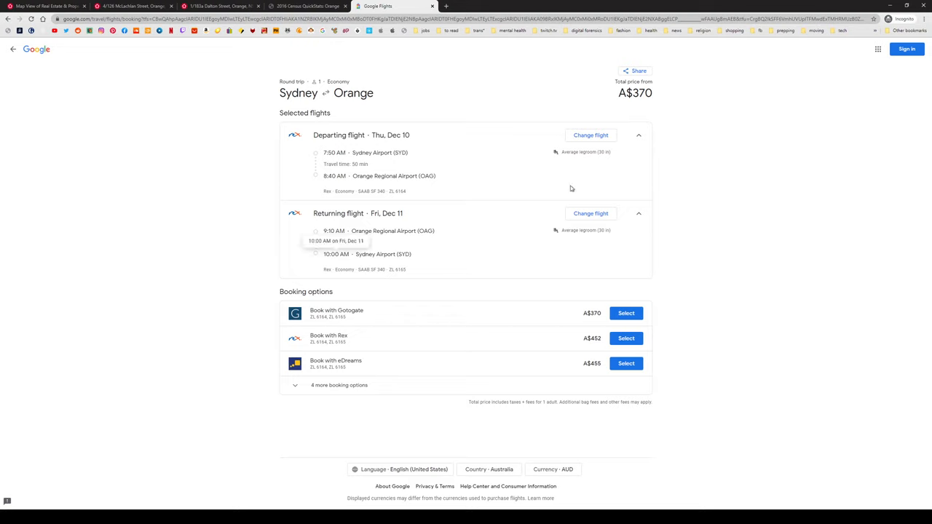
double_click(642, 93)
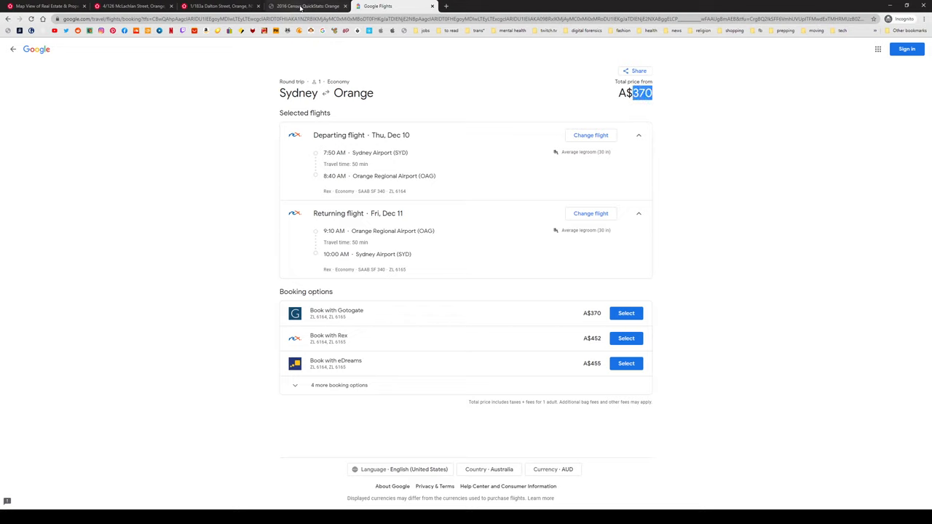
Visit the 1/183a Dalton Street listing tab, then return to the Bathurst rentals map.
left_click(218, 6)
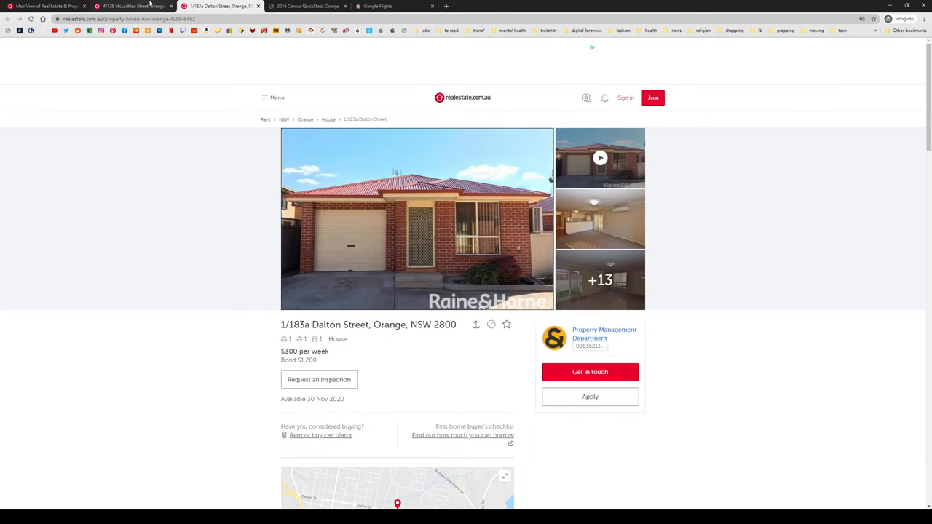
left_click(47, 6)
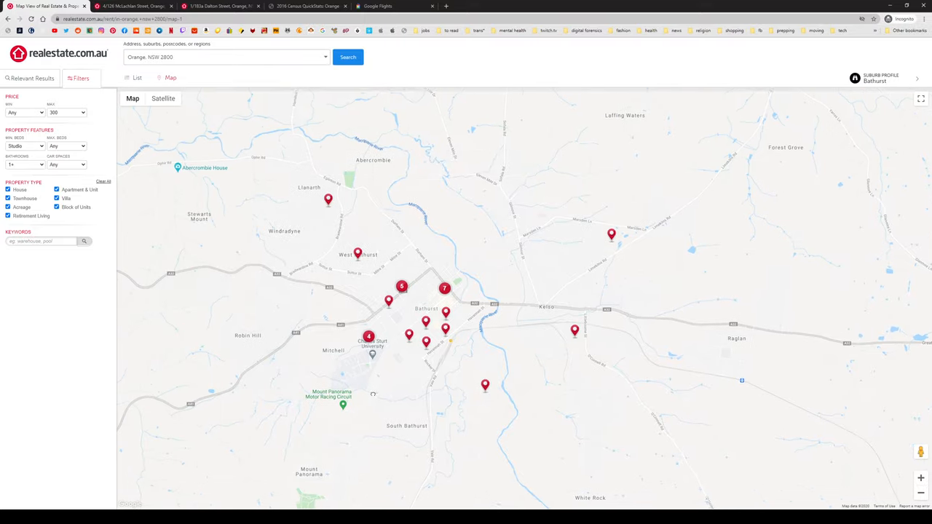
Pan toward central Bathurst and browse photos of the $290 Piper Street and Lambert Street rentals.
left_click_drag(372, 393, 354, 376)
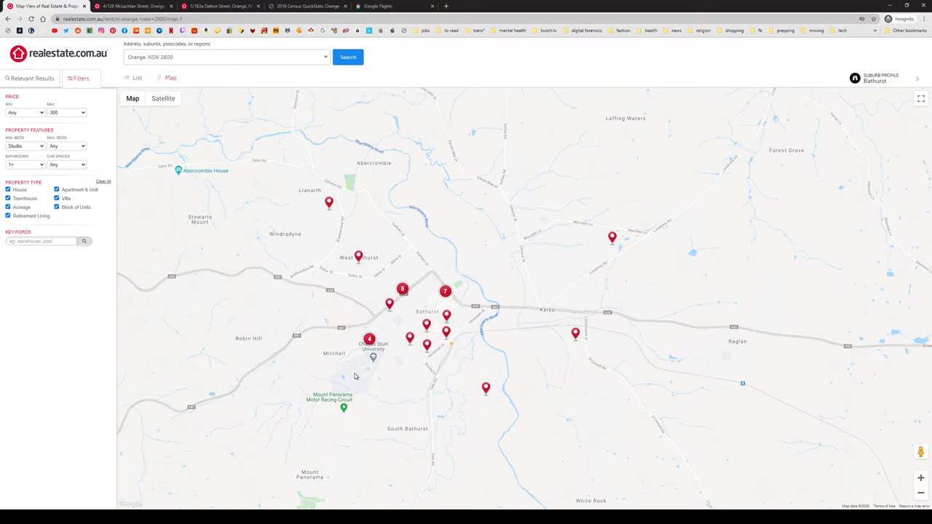
mouse_move(414, 301)
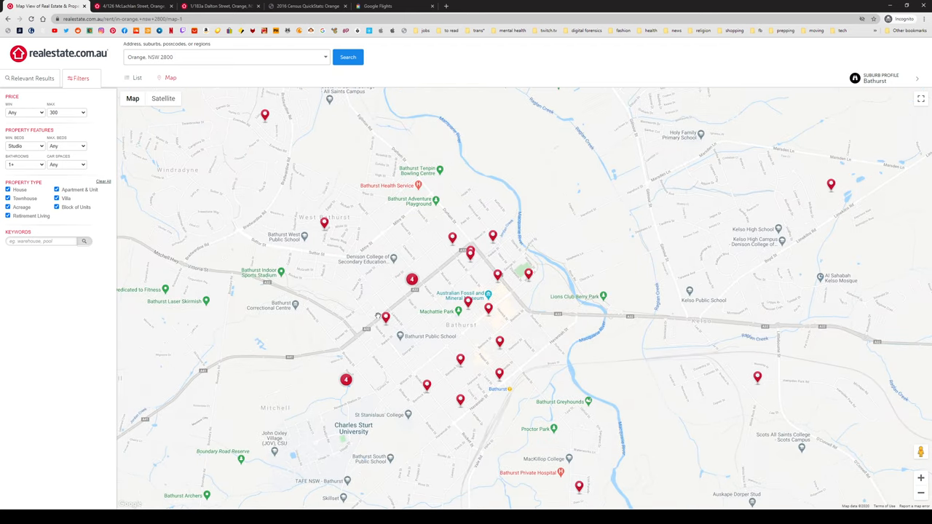
left_click(385, 318)
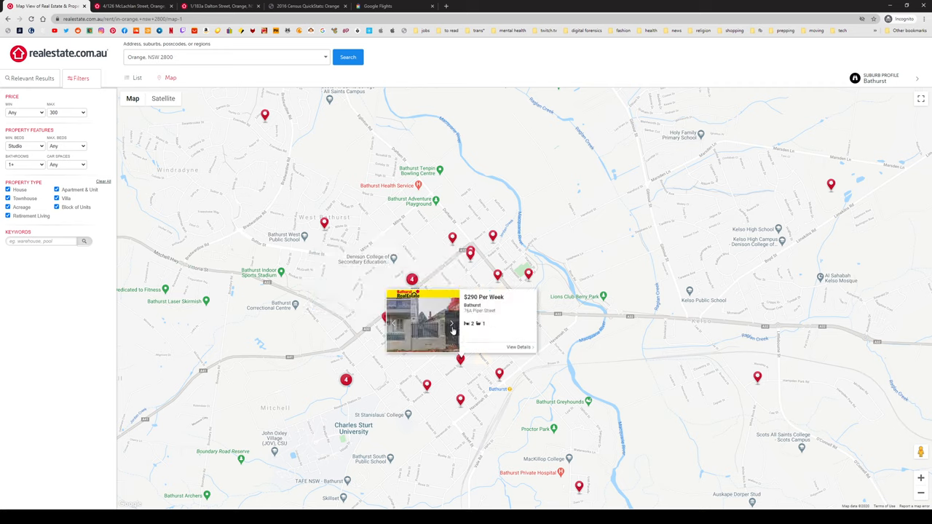
left_click(452, 324)
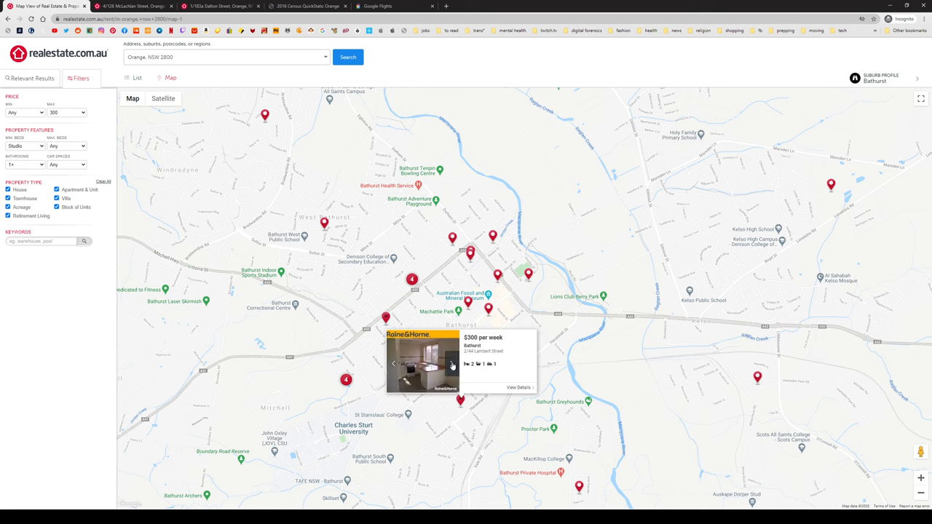
left_click(451, 363)
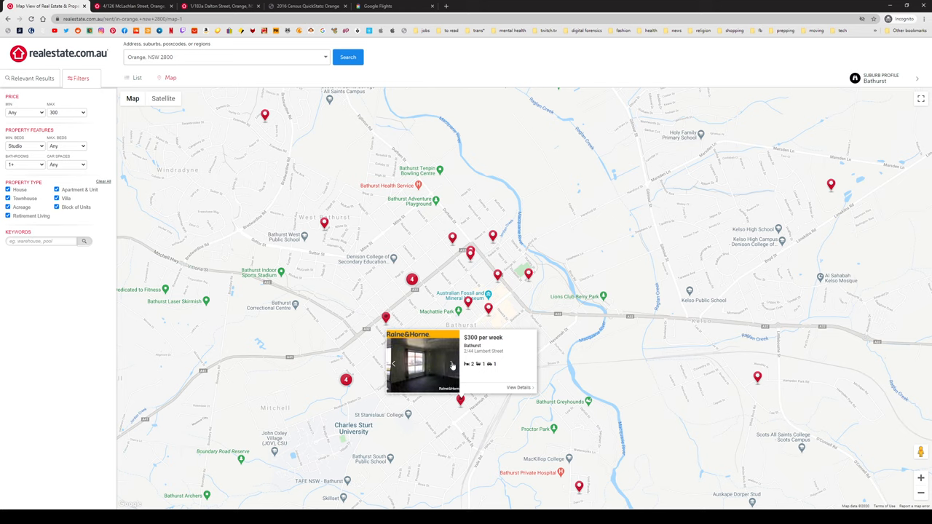
left_click(451, 364)
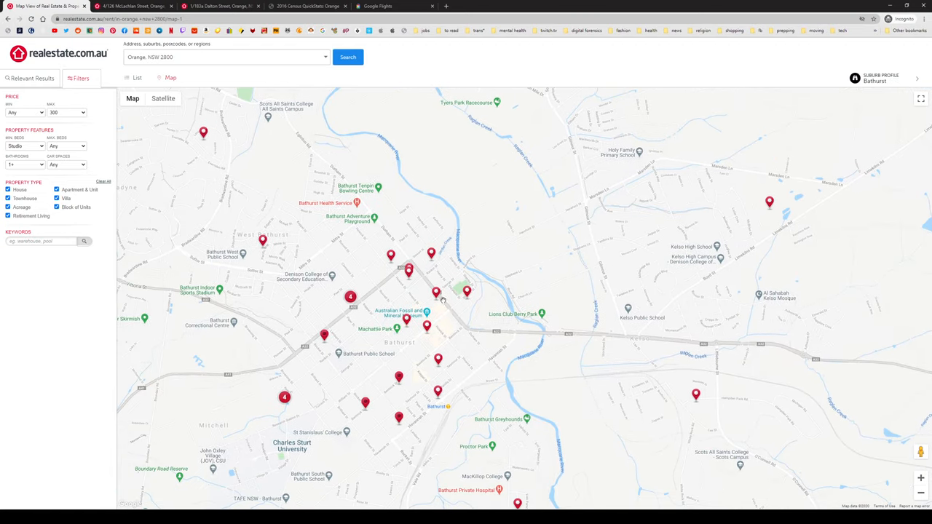
Preview the $190 Durham Street and $235 William Street rentals, flipping through William Street photos.
left_click(436, 294)
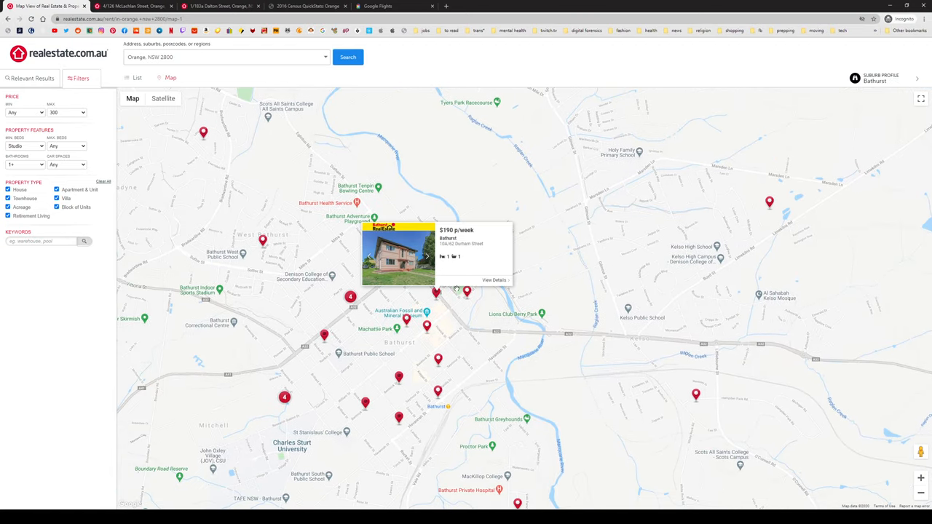
left_click(426, 256)
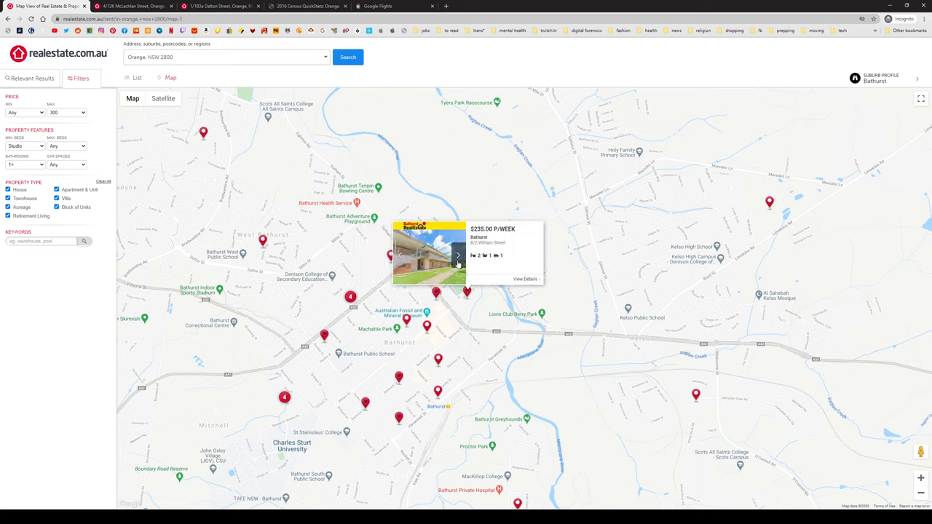
left_click(458, 255)
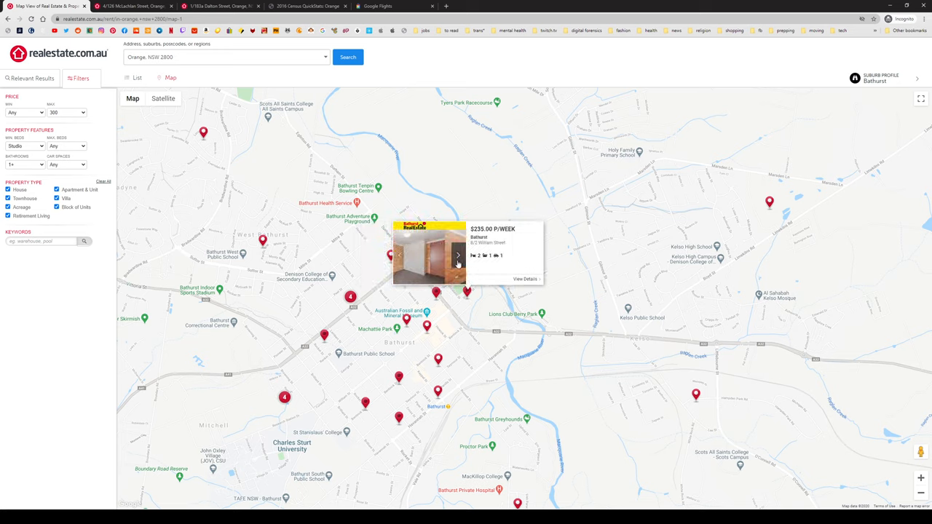
left_click(458, 255)
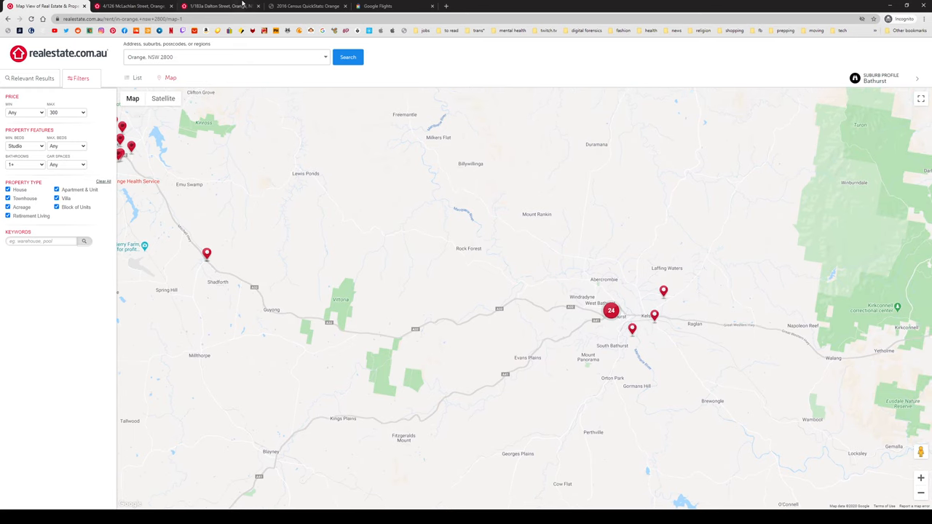
left_click(305, 6)
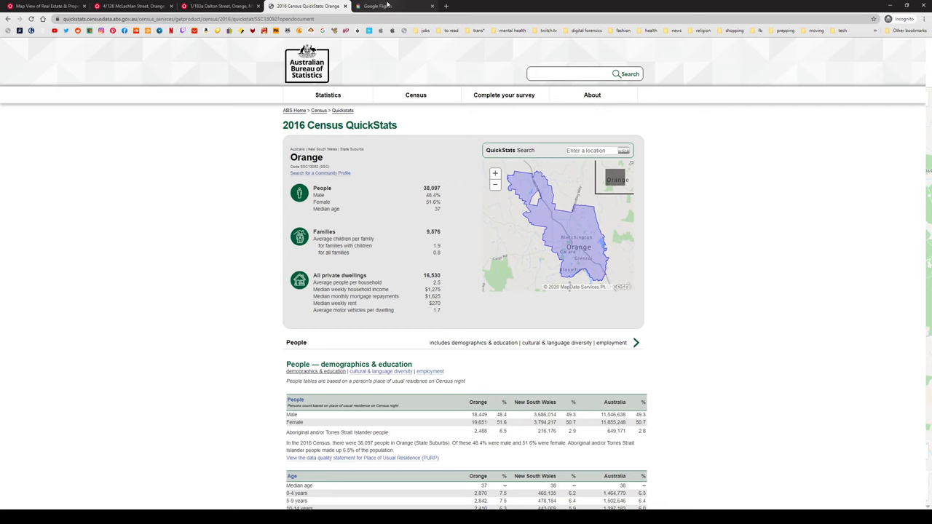
left_click(47, 6)
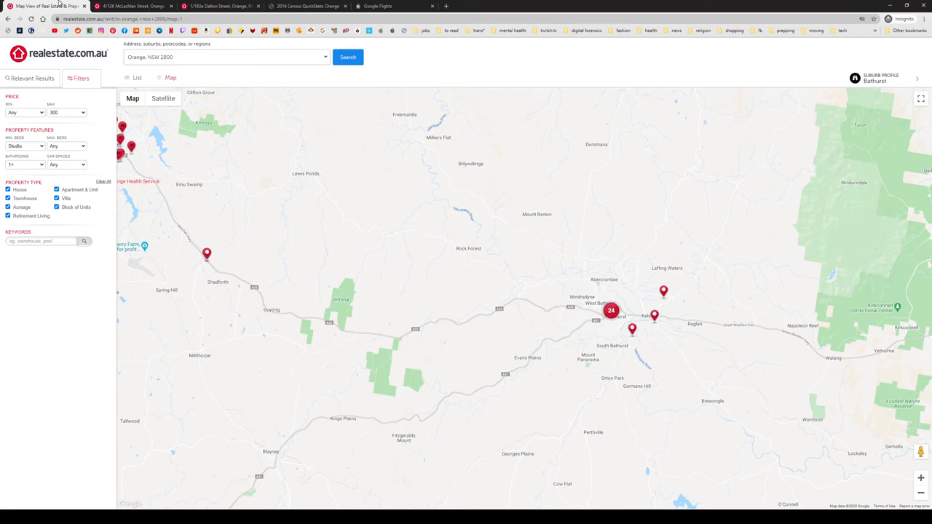
mouse_move(416, 331)
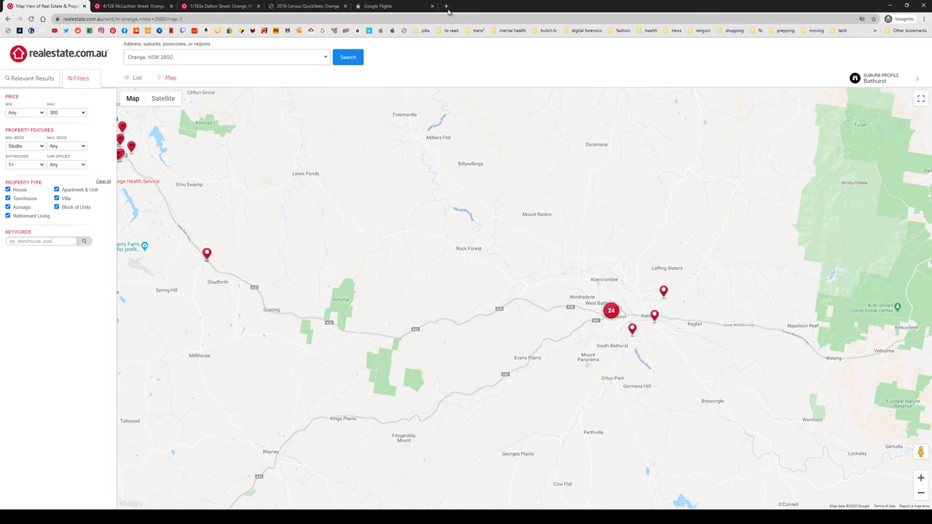
Search Google for 'orange nsw' in a new browser tab.
left_click(446, 6)
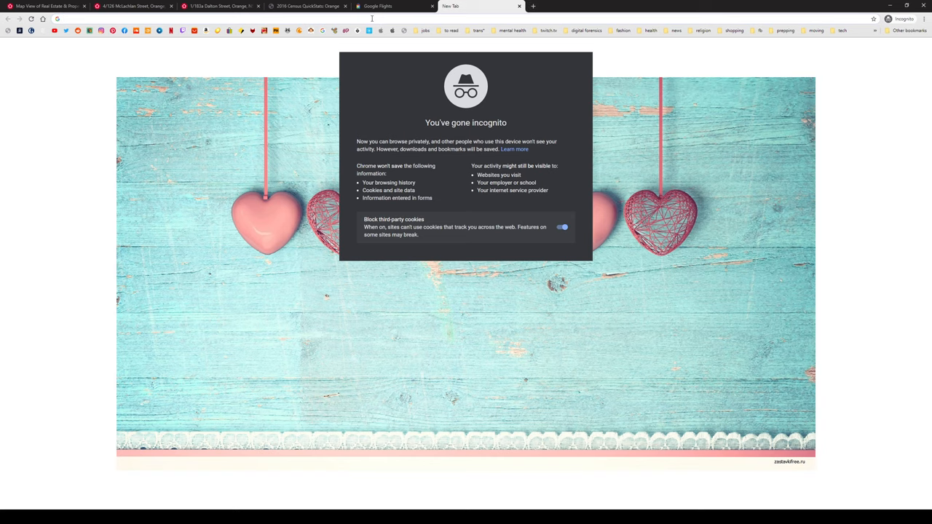
type("orange nsw")
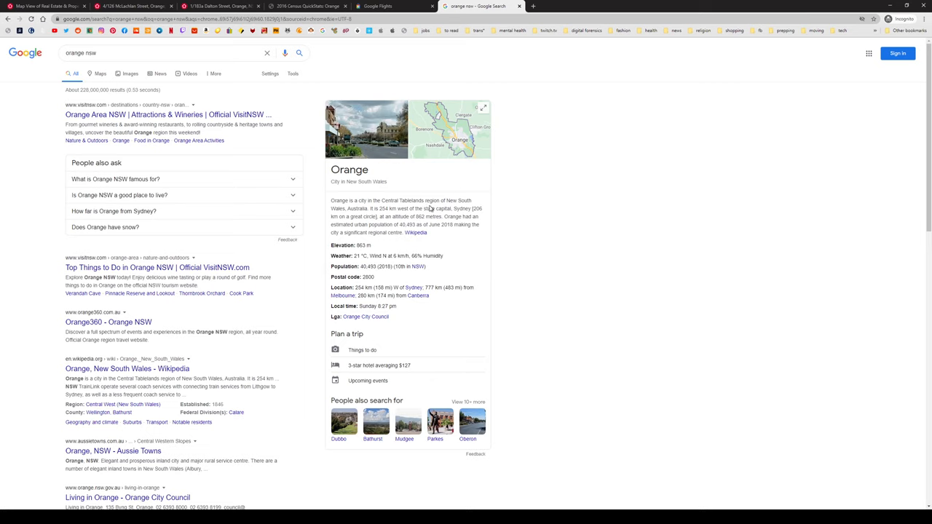
mouse_move(429, 209)
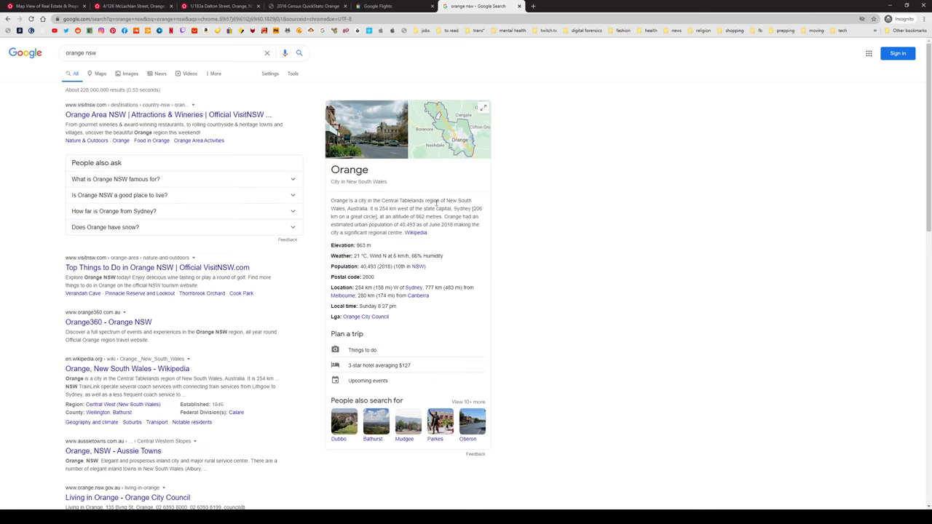
mouse_move(374, 216)
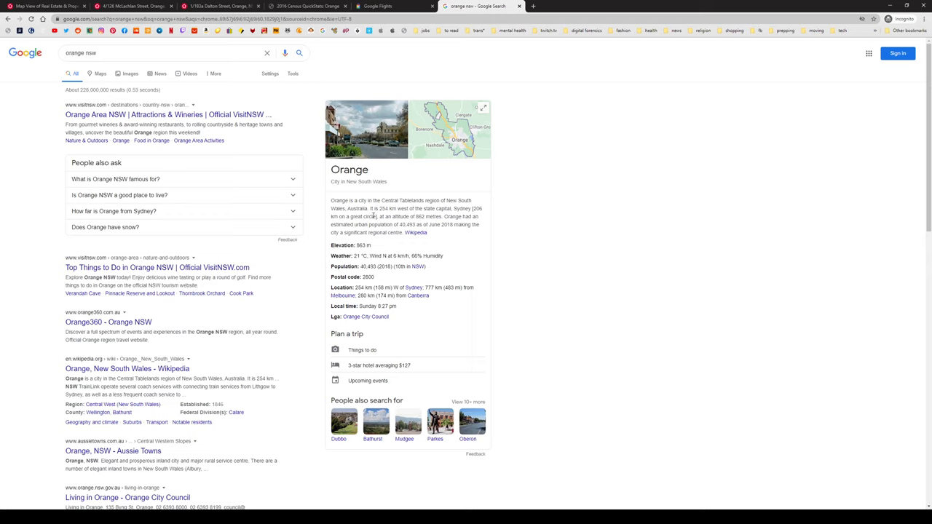
mouse_move(385, 216)
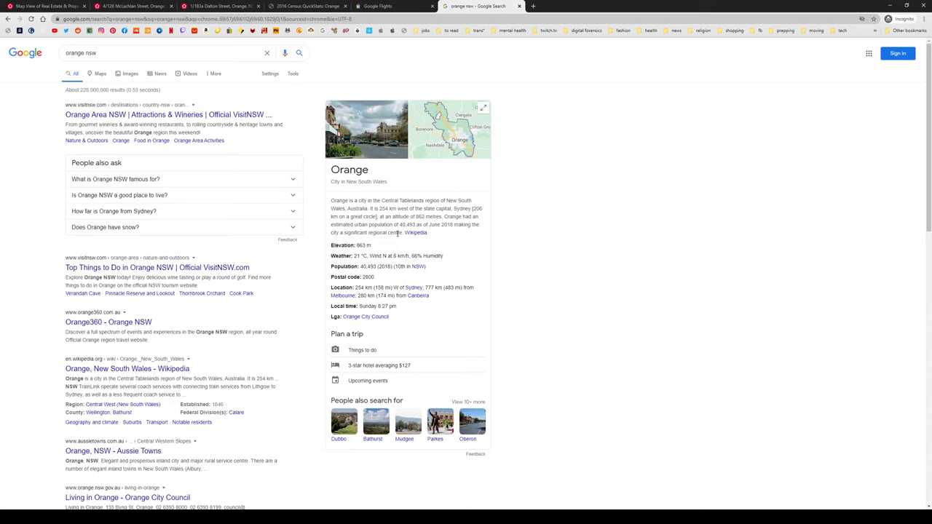
mouse_move(401, 225)
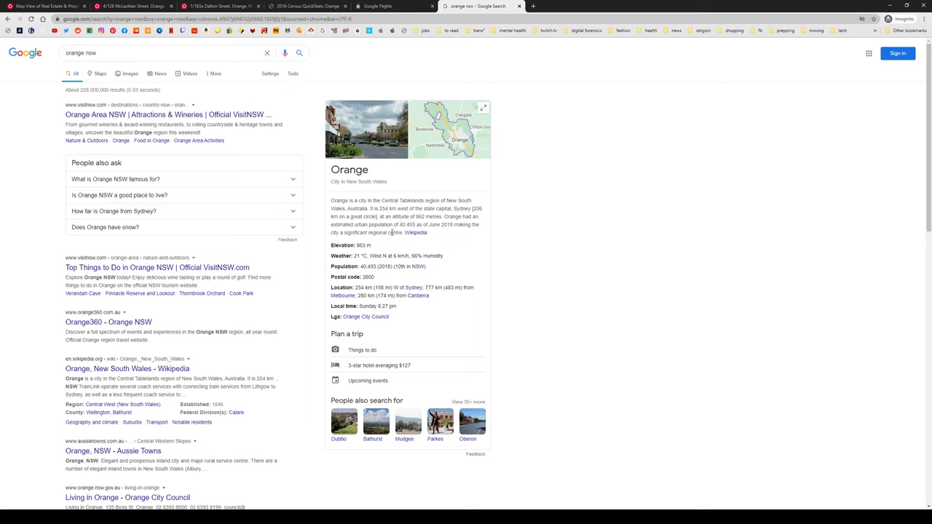
mouse_move(284, 182)
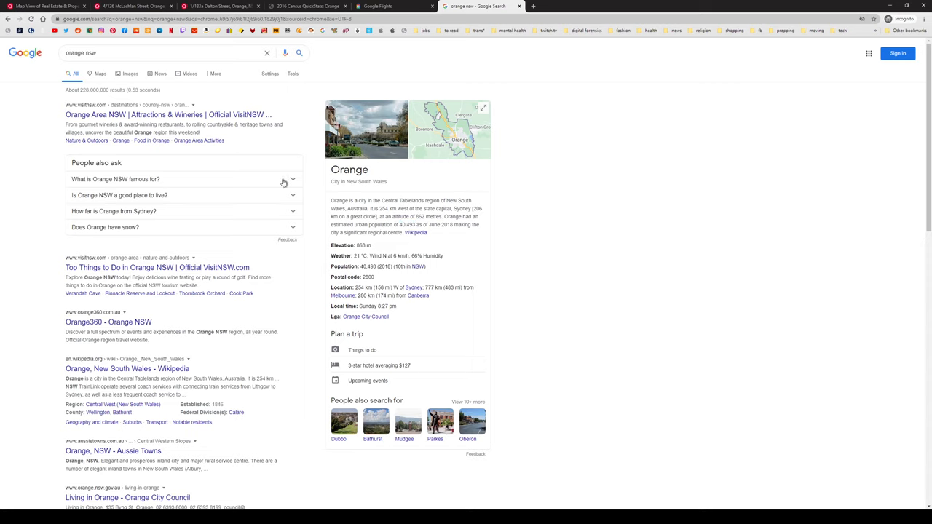
Expand 'What is Orange NSW famous for?' under People also ask and read the answer.
left_click(115, 179)
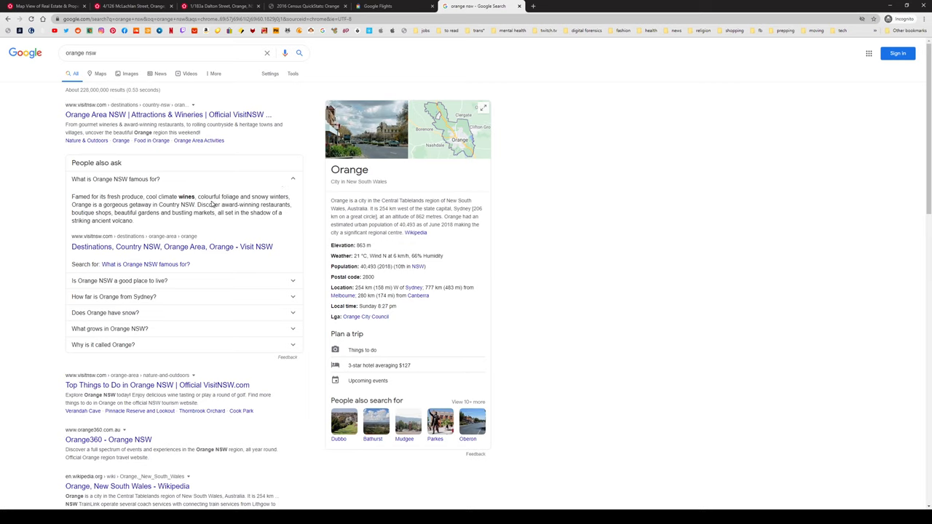
double_click(209, 197)
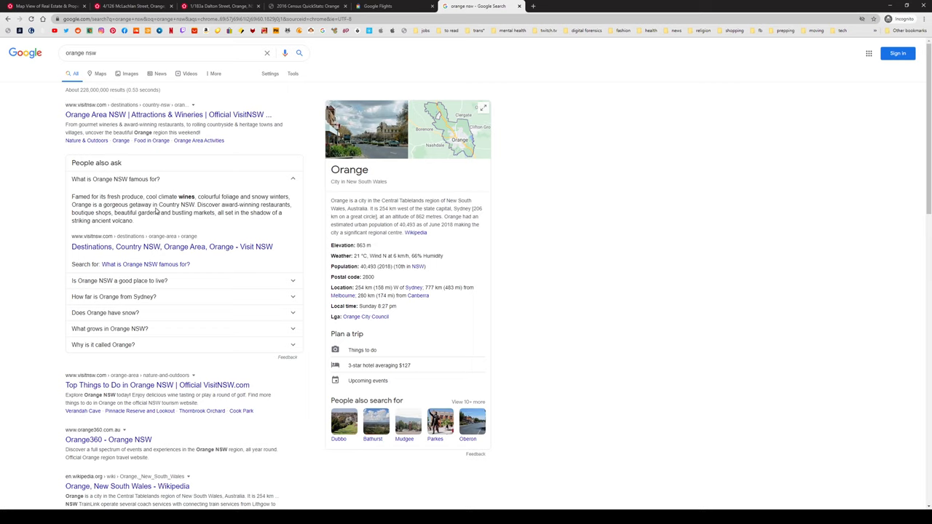
mouse_move(143, 223)
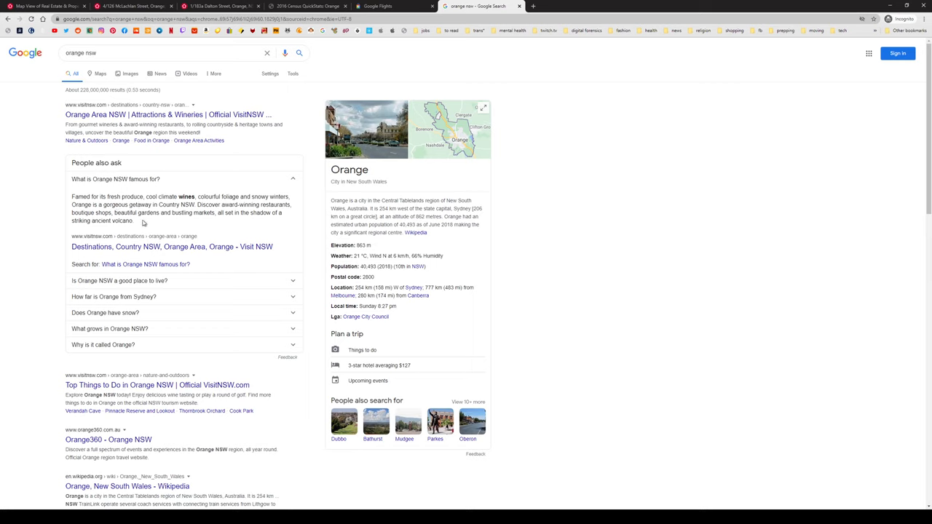
mouse_move(158, 238)
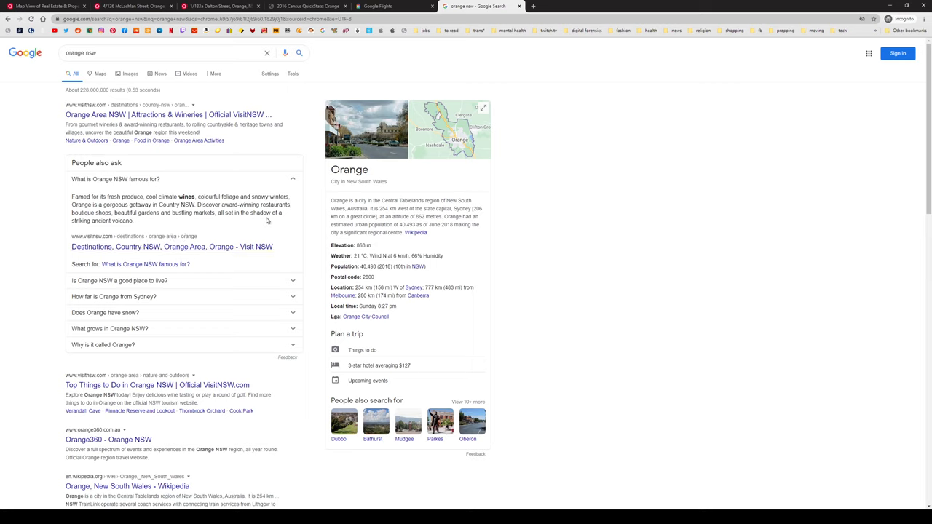
mouse_move(117, 222)
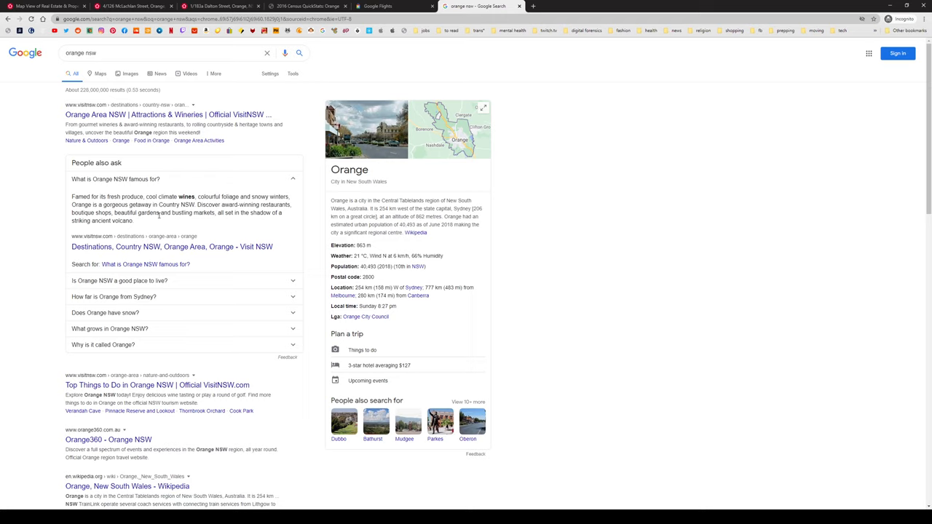
mouse_move(520, 484)
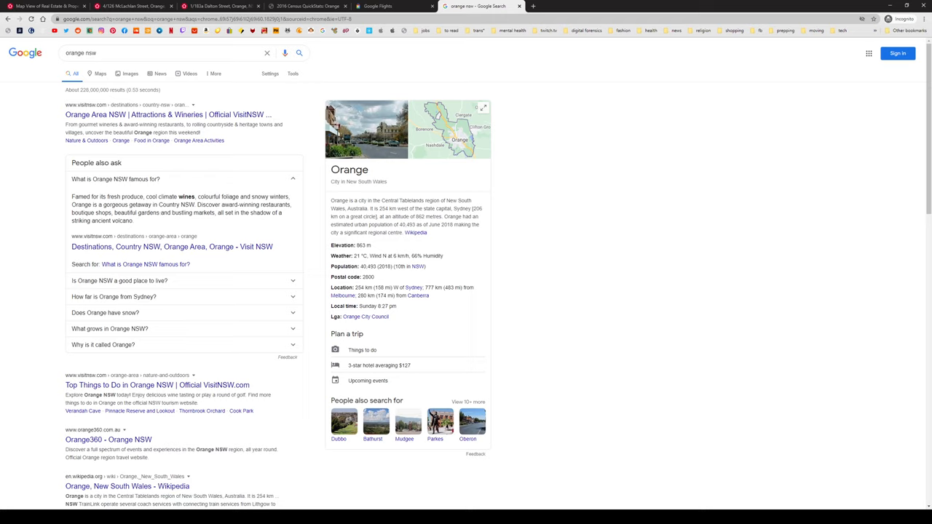
mouse_move(853, 428)
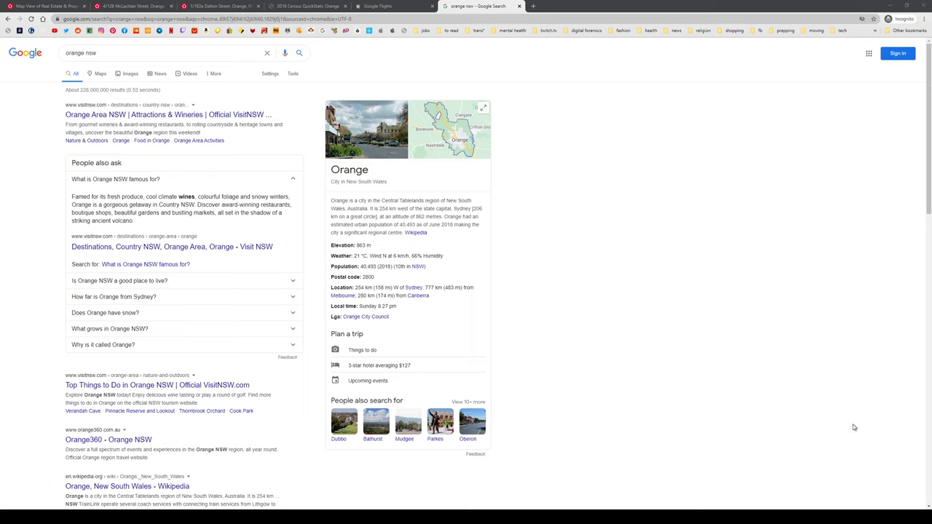